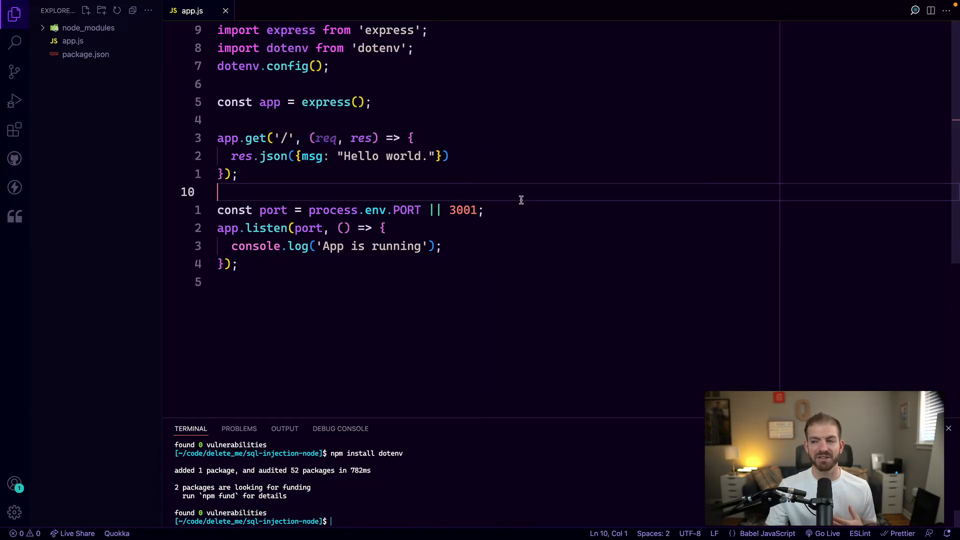
pyautogui.moveTo(438, 485)
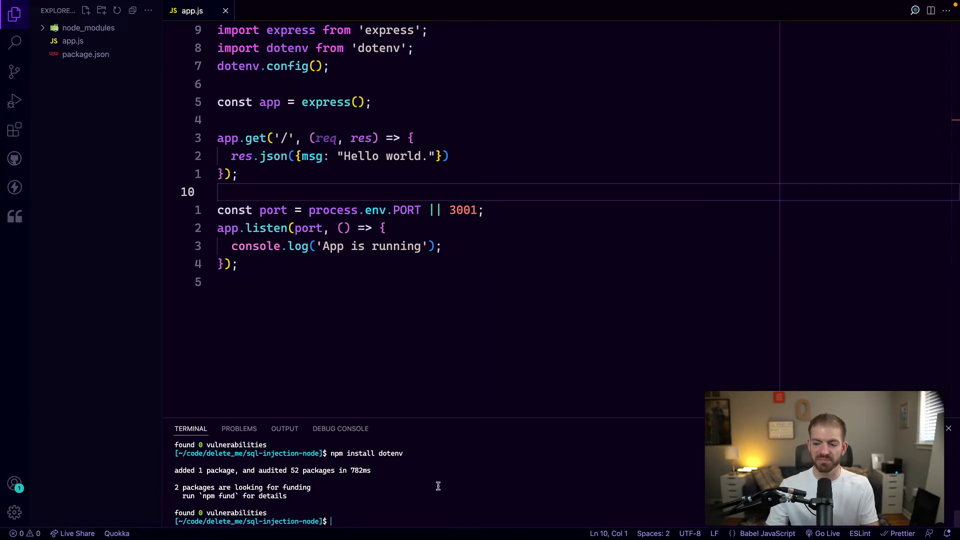
# Run npm install mysql2 in the integrated terminal
pyautogui.write('npm install mysql2')
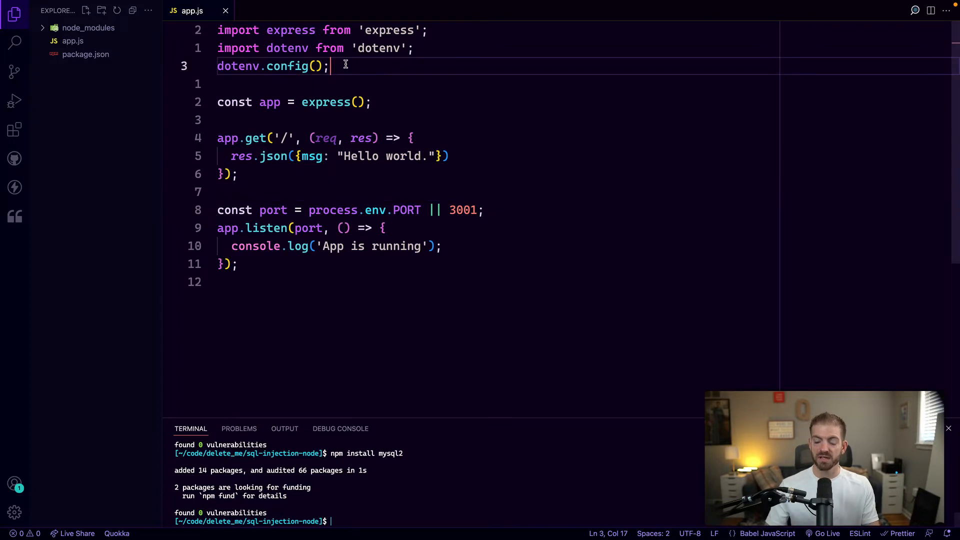
# Start the line const connection = await mysql.createConnection in app.js
pyautogui.write('const')
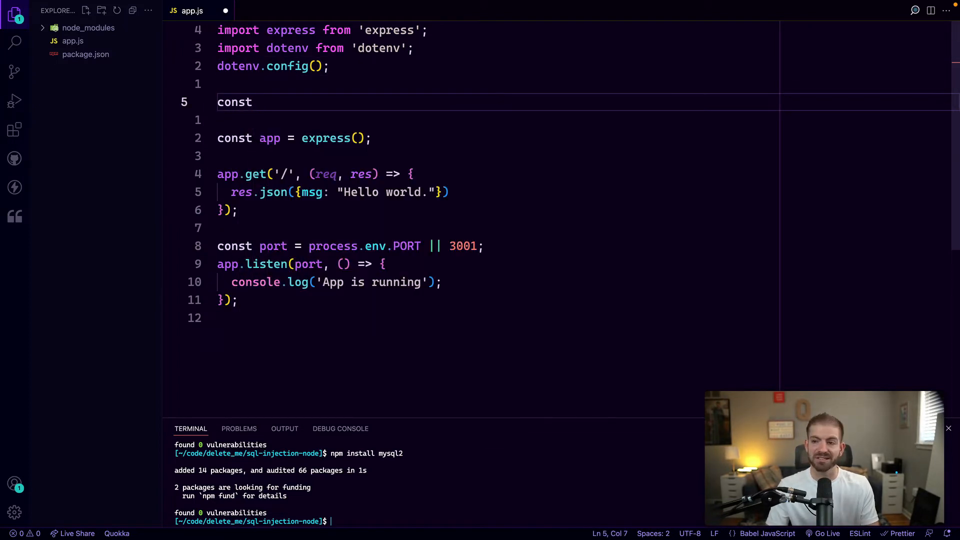
pyautogui.write('connection =')
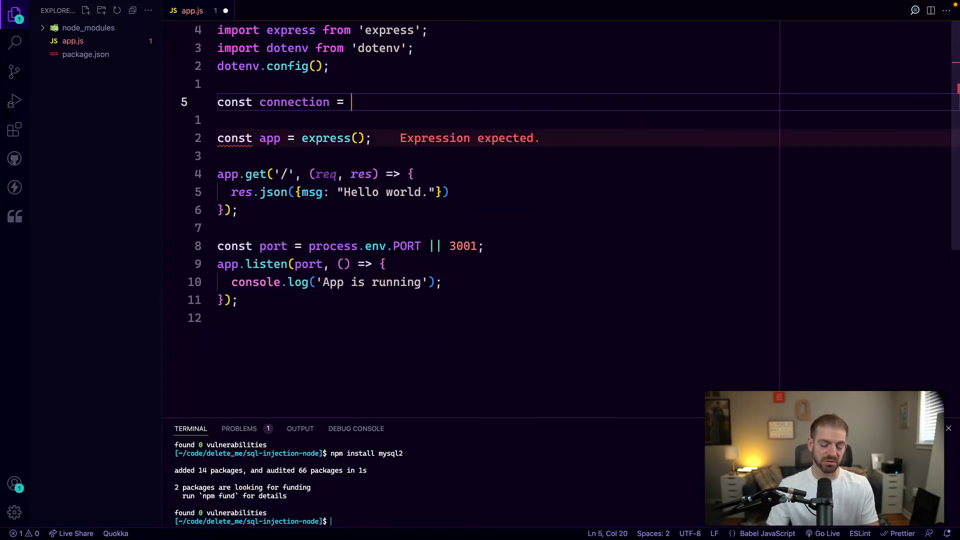
pyautogui.write('await.m')
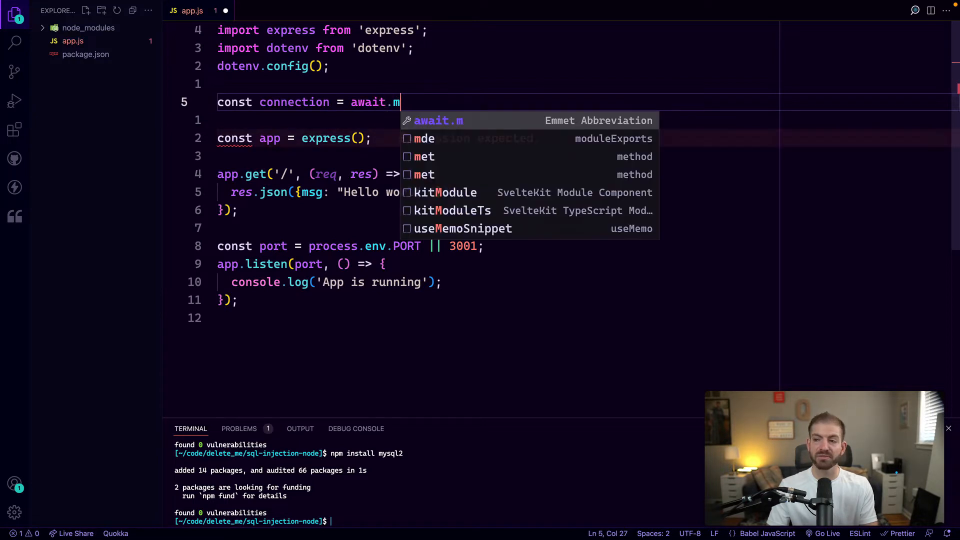
pyautogui.write('ysql.c')
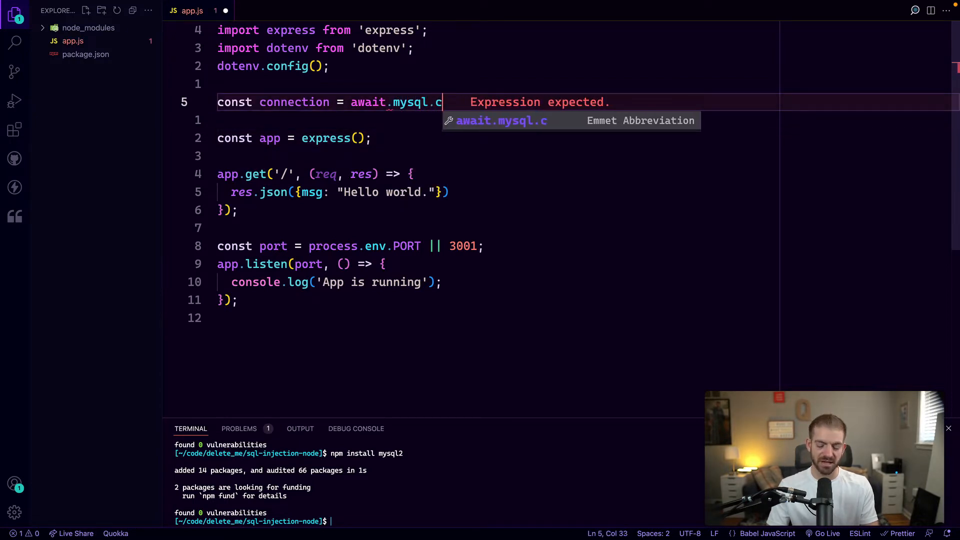
pyautogui.write('reateCo')
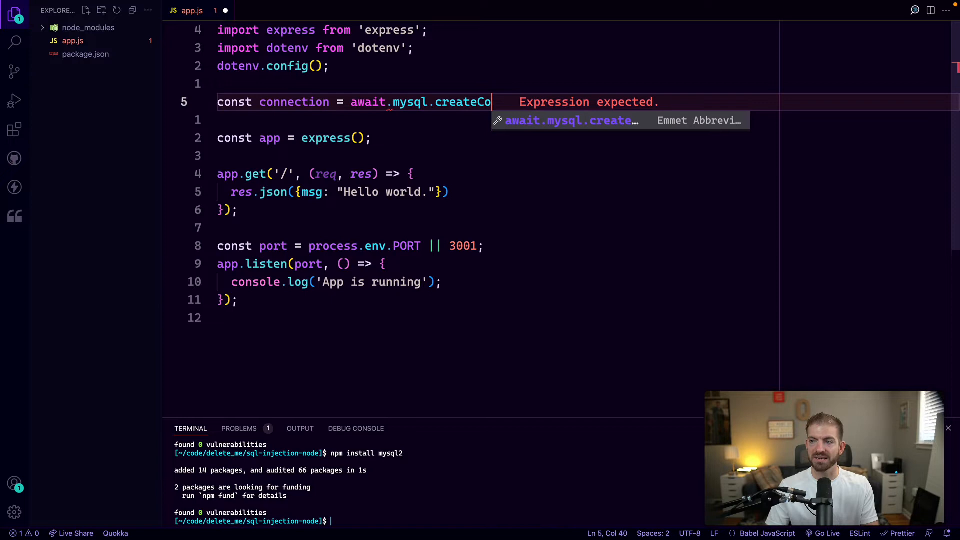
pyautogui.press('Backspace')
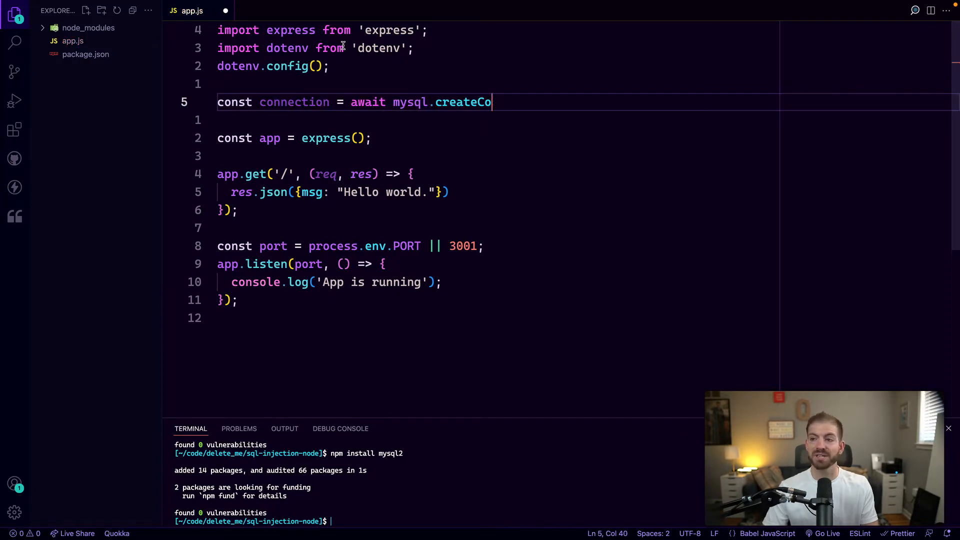
# Add import mysql from "mysql2/promise" at the top of app.js
pyautogui.write('import')
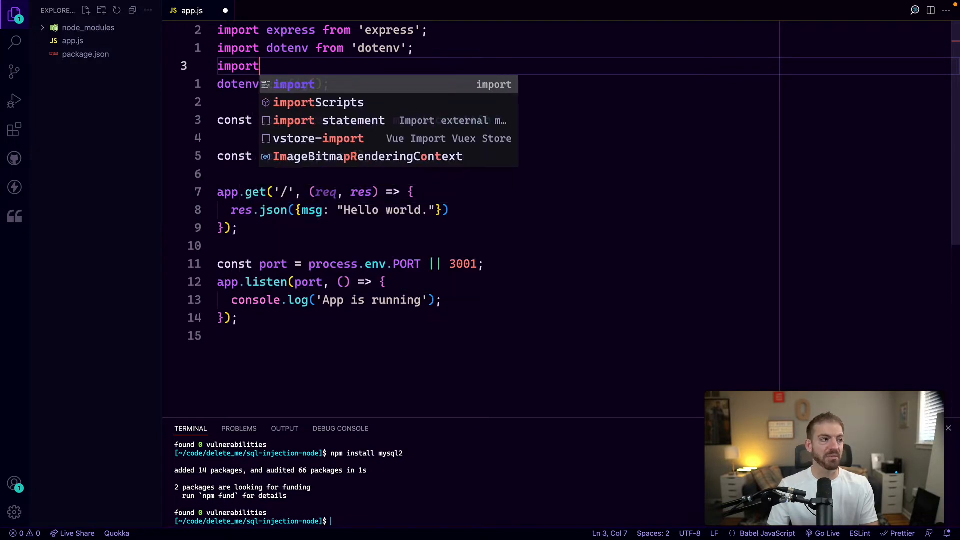
pyautogui.write('mysql')
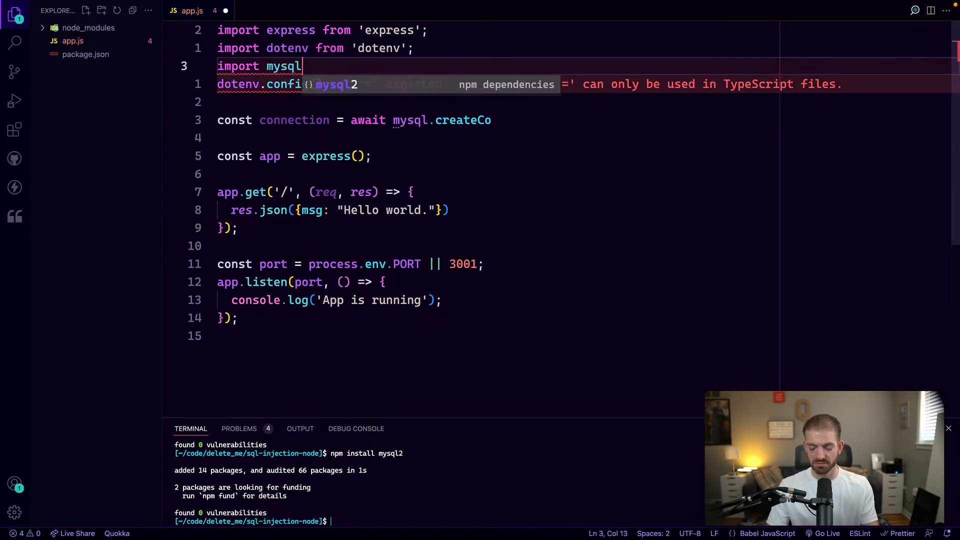
pyautogui.write('from "')
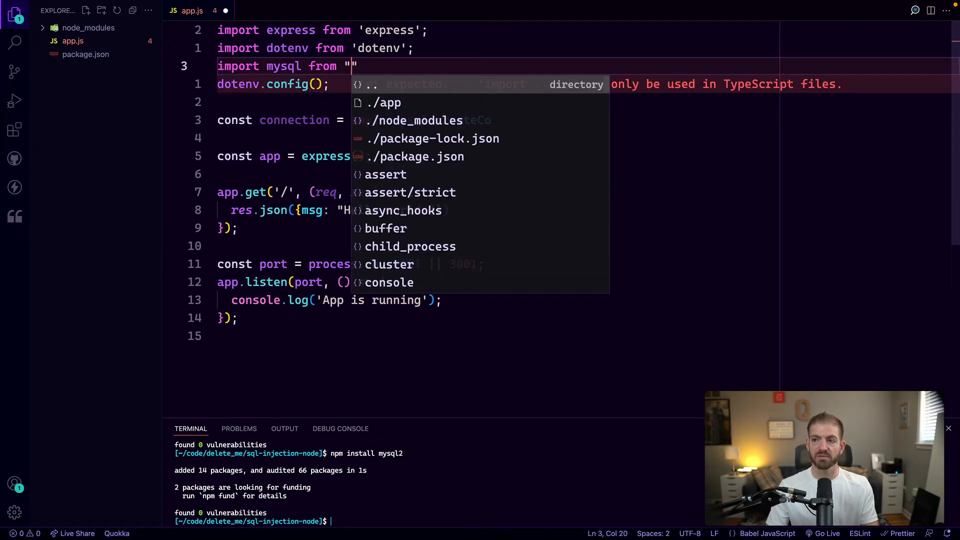
pyautogui.write('mysql')
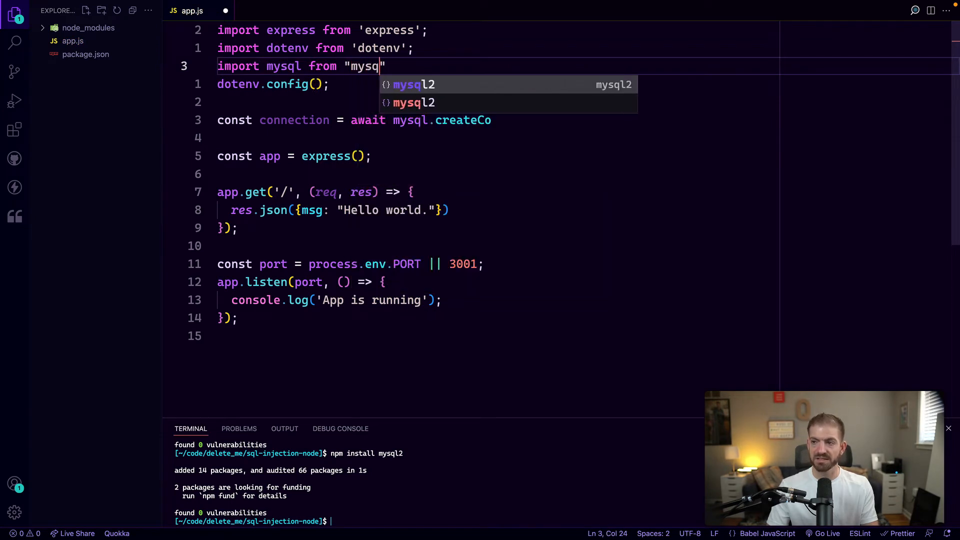
pyautogui.write('2/promise')
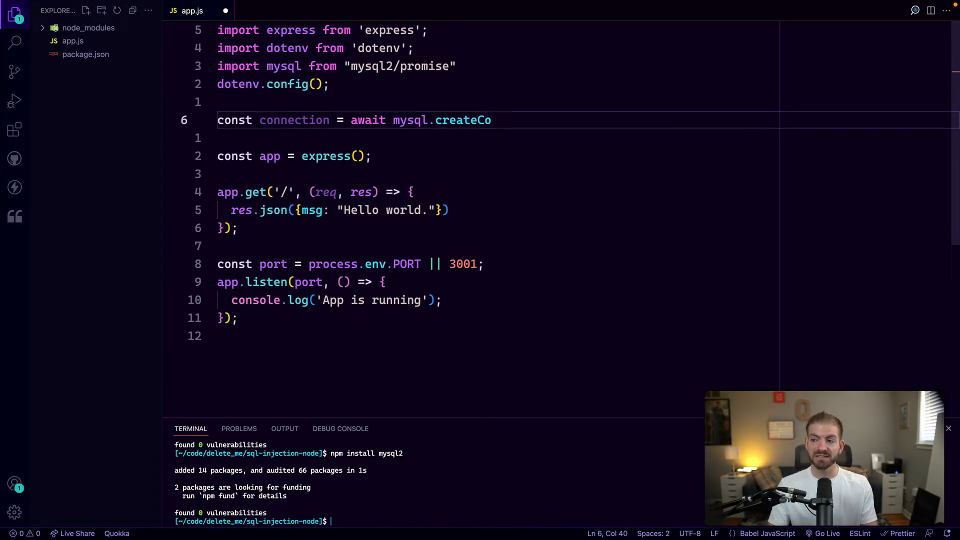
# Complete createConnection with uri set to process.env.DATABASE_URL
pyautogui.write('n')
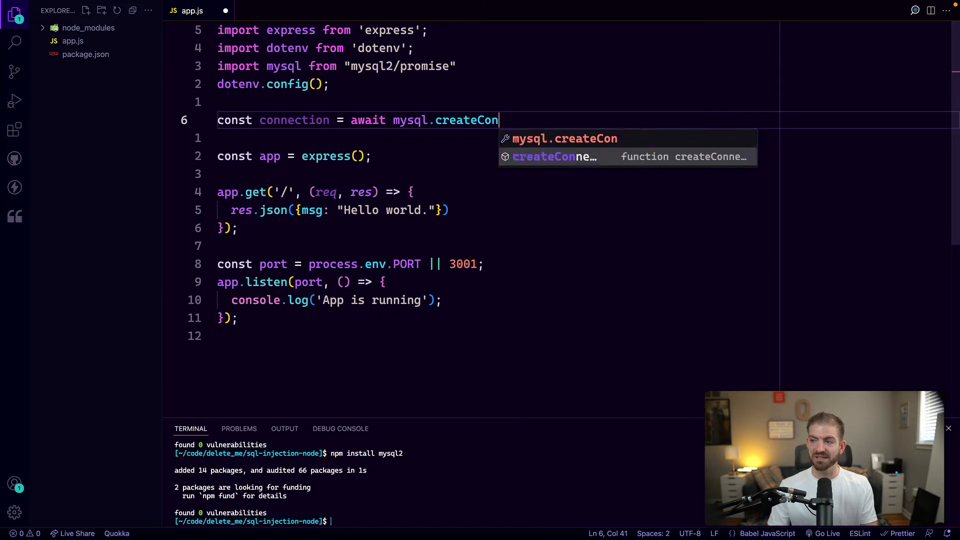
pyautogui.press('Tab')
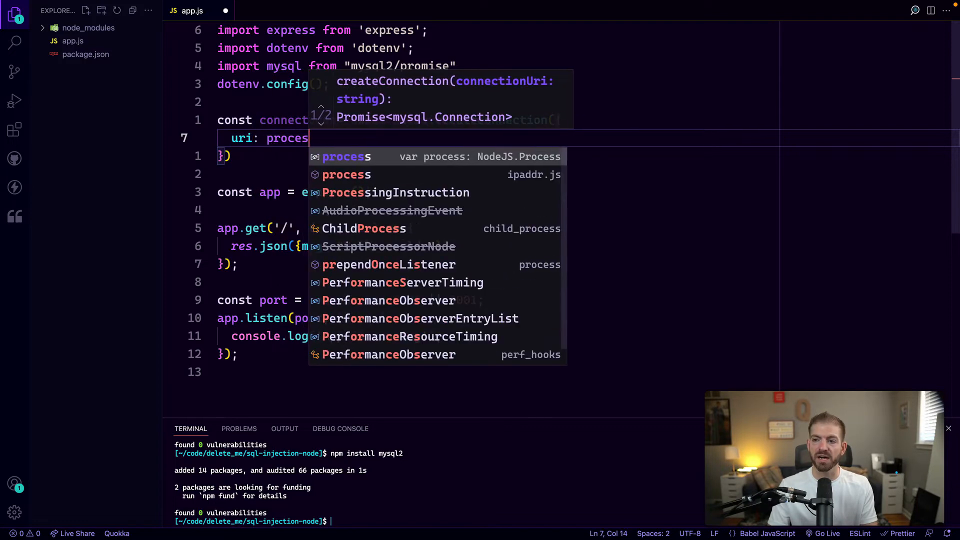
pyautogui.write('.env.')
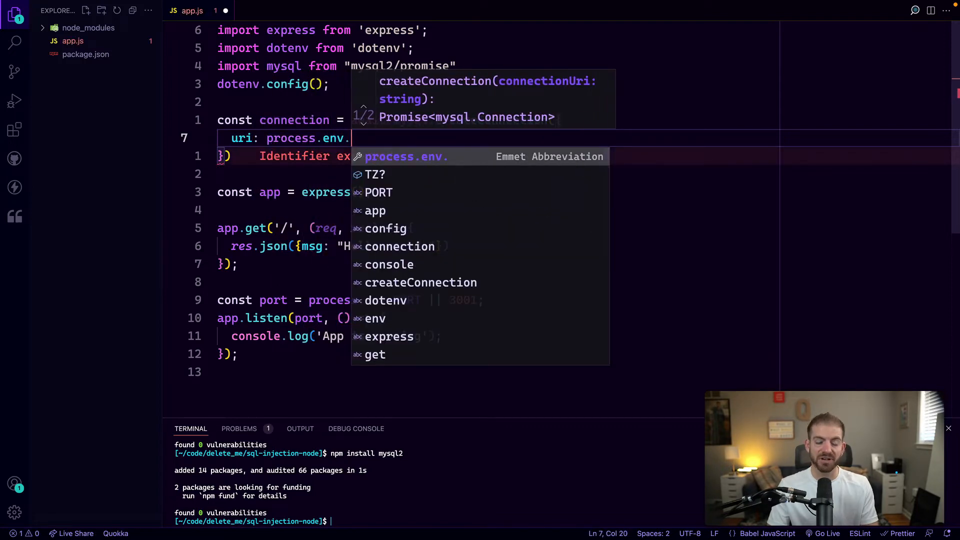
pyautogui.write('DATABAS')
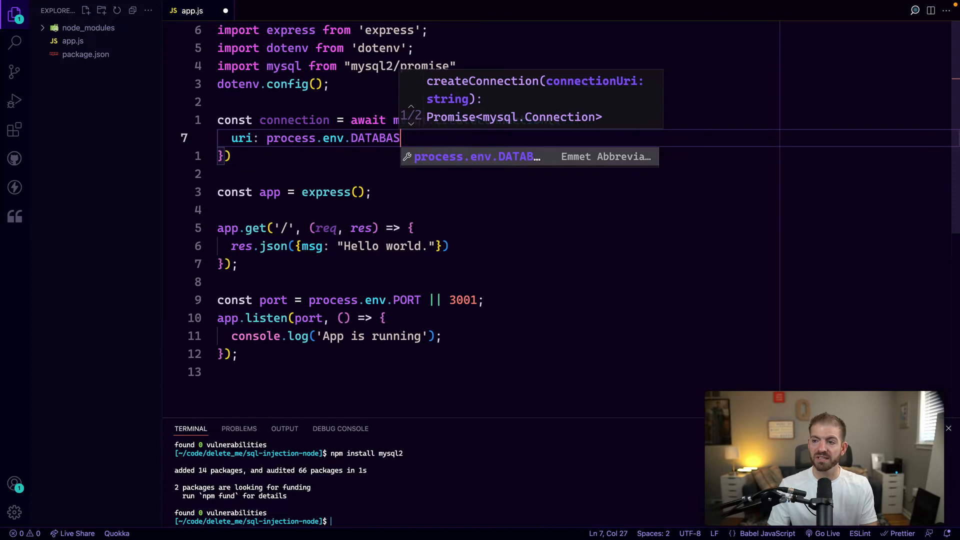
pyautogui.write('E_URL')
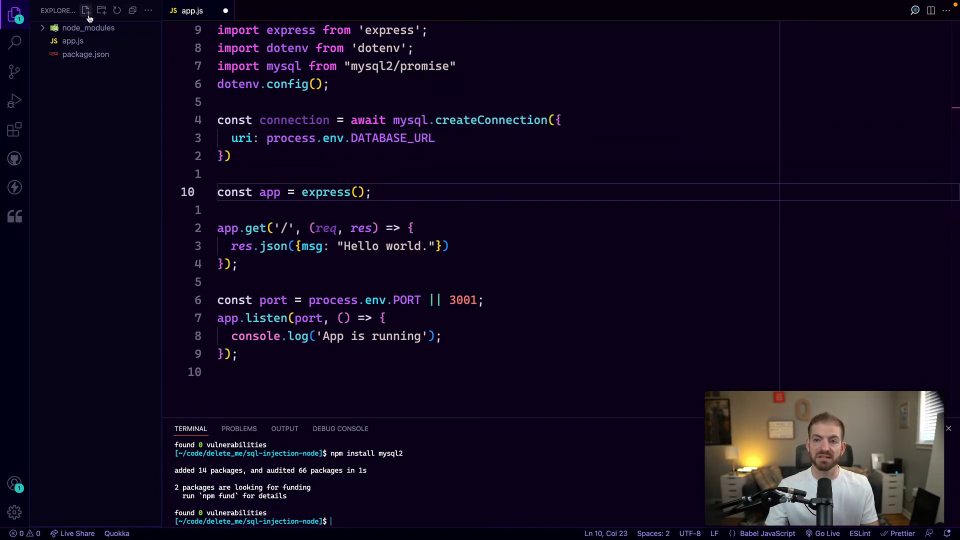
# Create a new .env file containing a DATABASE_URL= entry
pyautogui.click(85, 10)
pyautogui.write('.env')
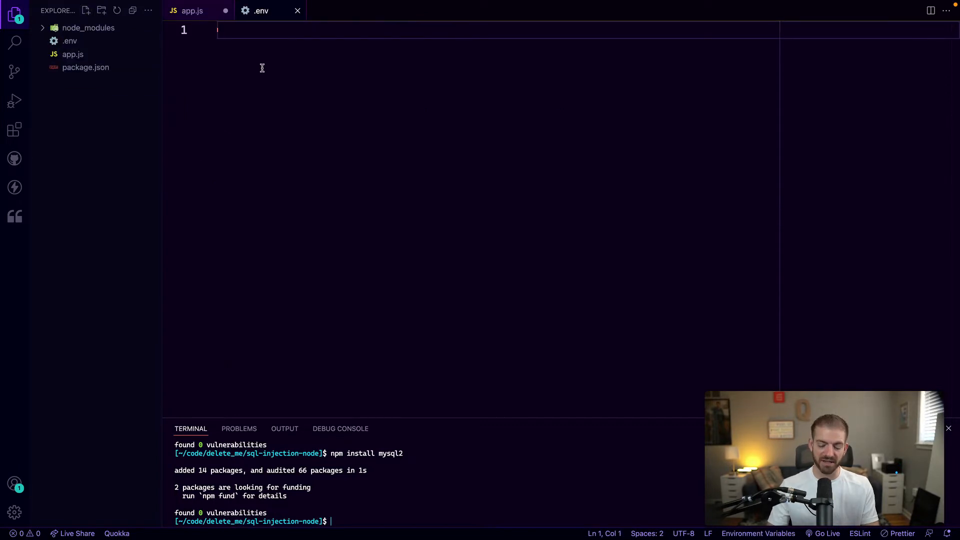
pyautogui.write('DATAA')
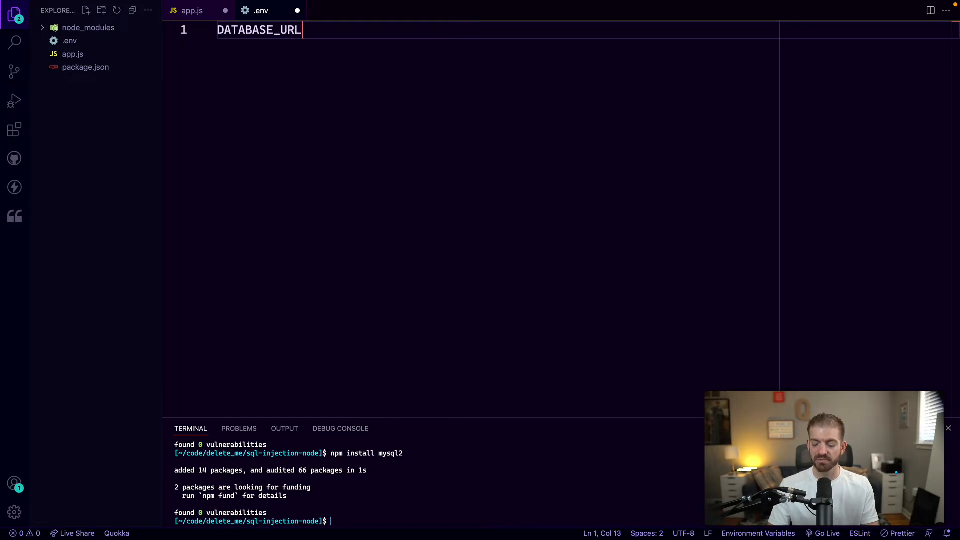
pyautogui.write('=')
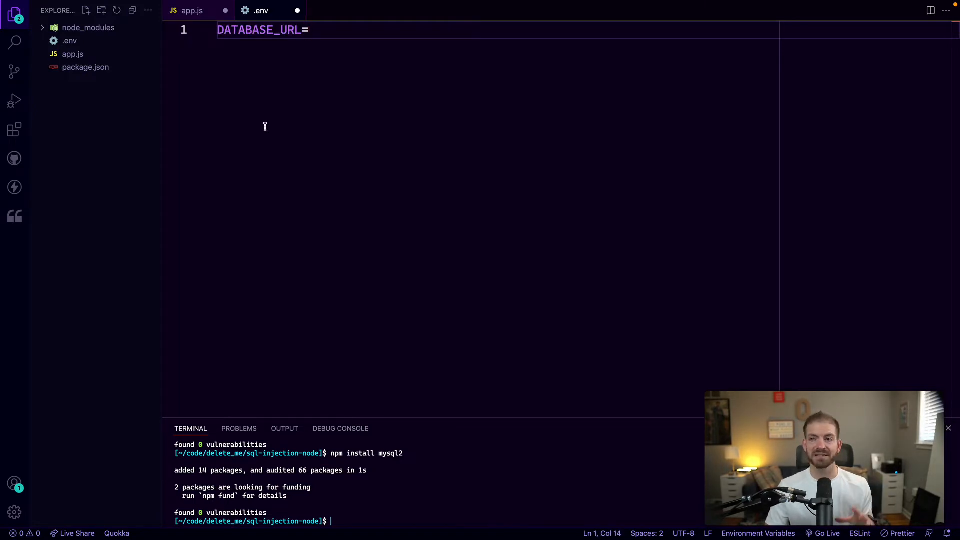
pyautogui.click(192, 11)
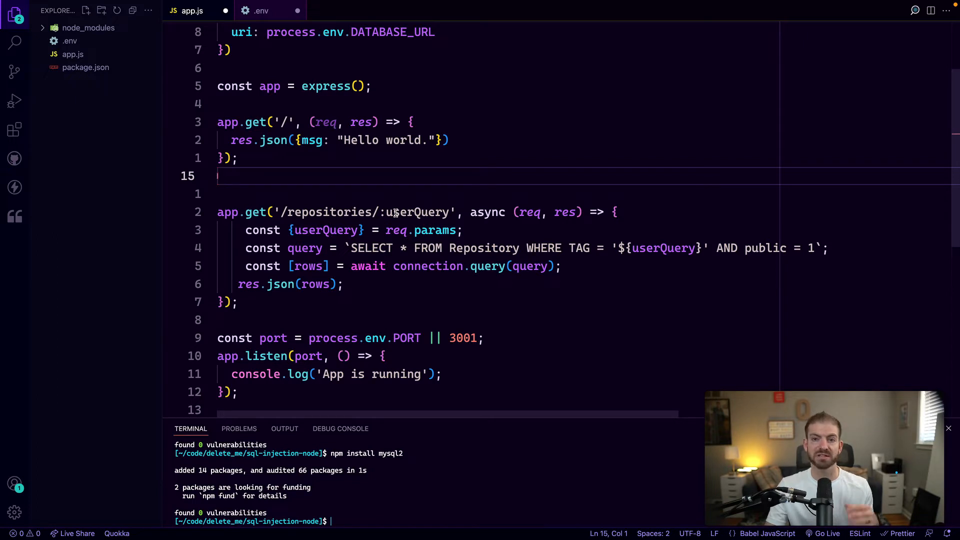
# Select the userQuery parameter inside the /repositories/:userQuery route's SQL string
pyautogui.doubleClick(419, 212)
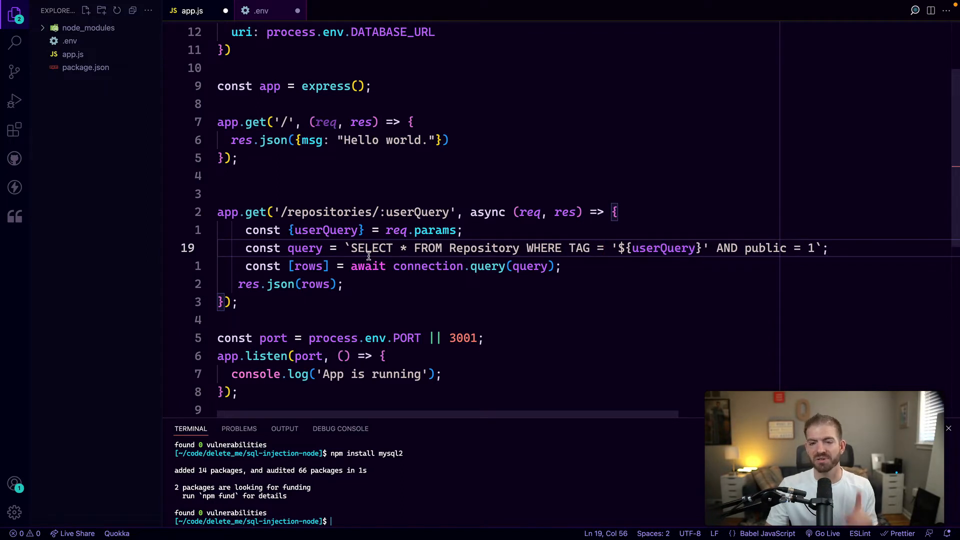
pyautogui.moveTo(157, 172)
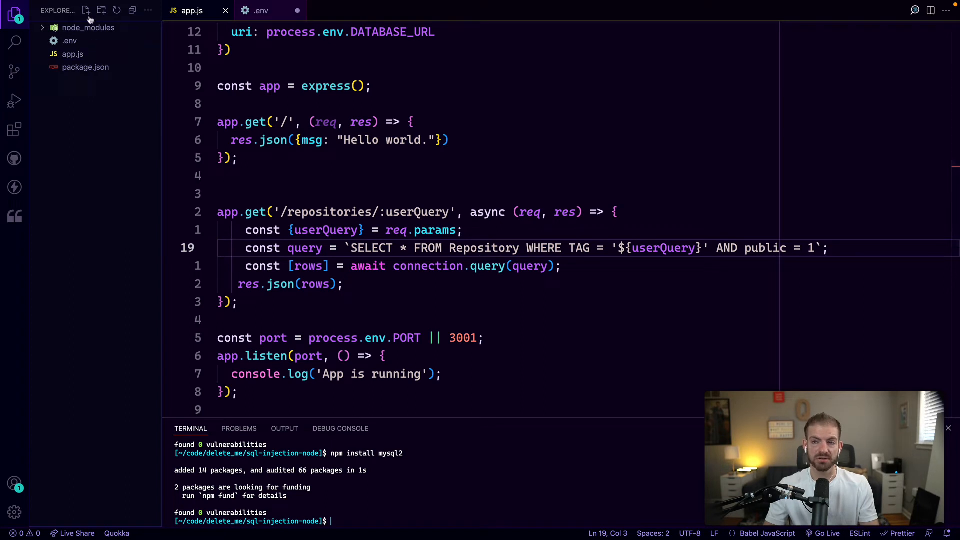
# Create test.md beside app.js and paste the SELECT query into a ```sql block
pyautogui.click(86, 11)
pyautogui.write('test.md')
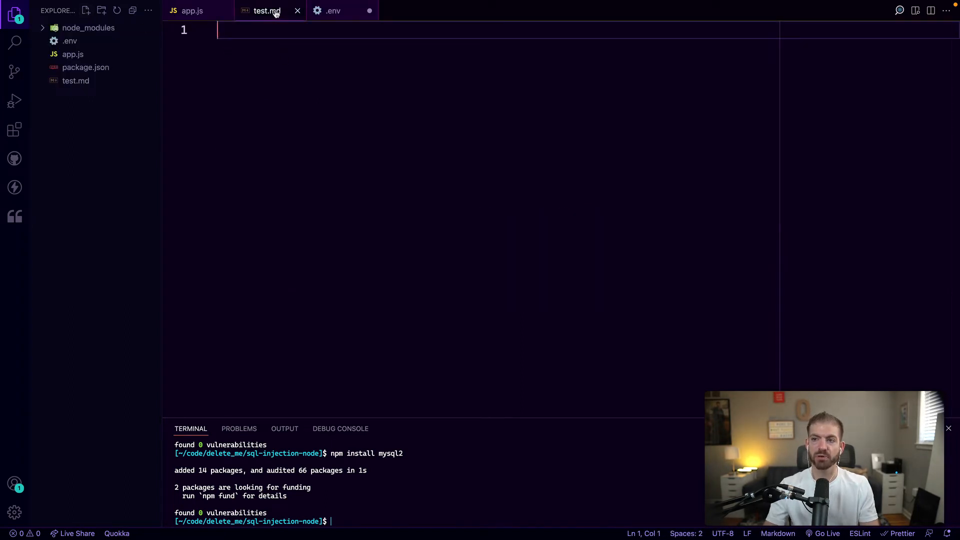
pyautogui.moveTo(267, 10); pyautogui.dragTo(884, 104)
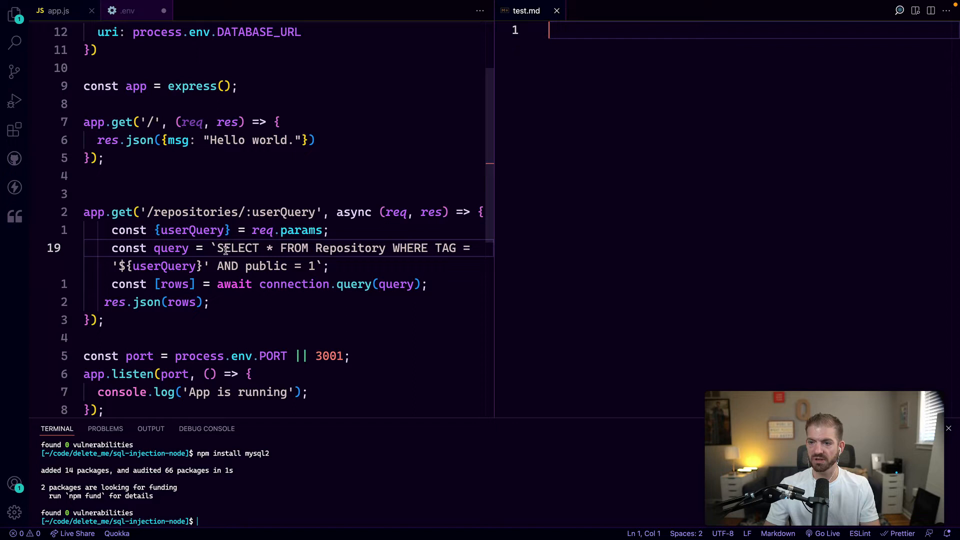
pyautogui.moveTo(217, 248); pyautogui.dragTo(308, 266)
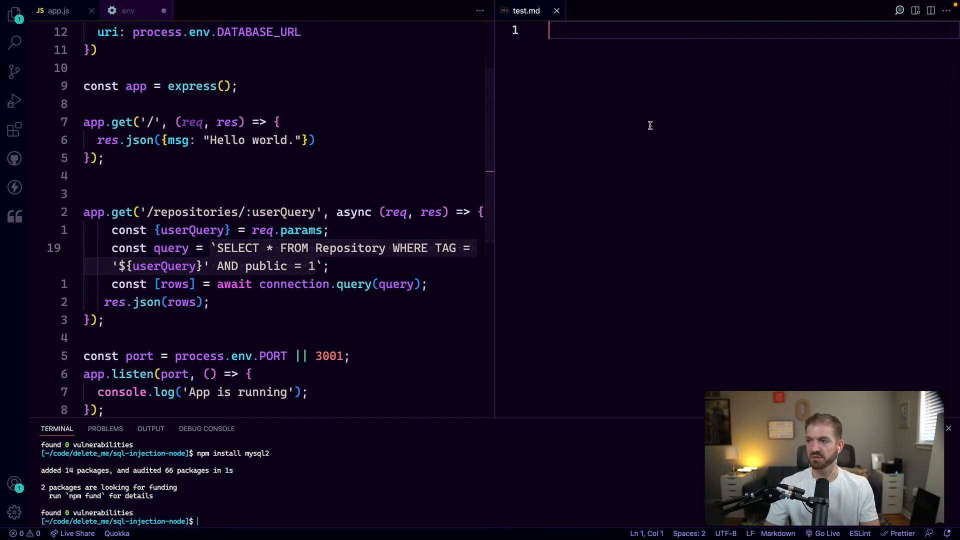
pyautogui.write("`SELECT * FROM Repository WHERE TAG = '${userQuery}' AND public = 1")
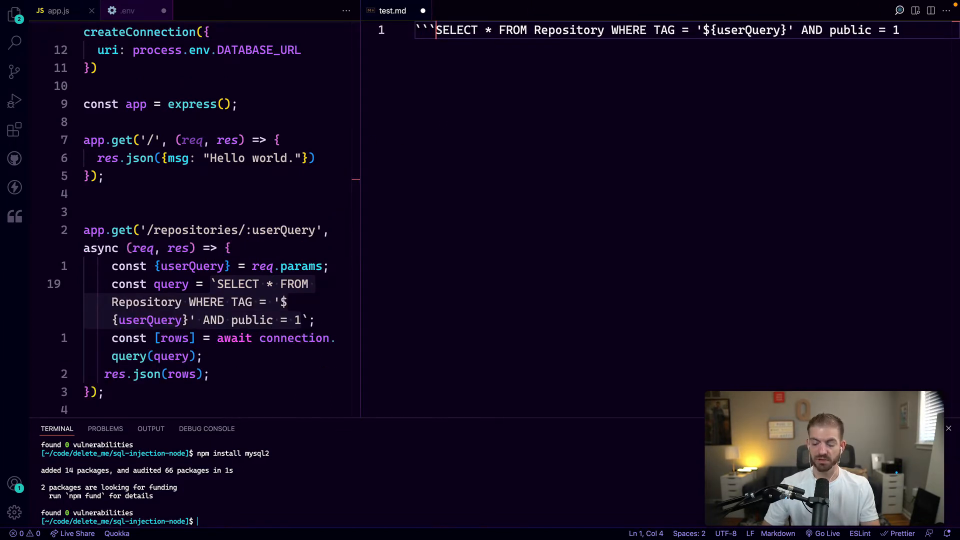
pyautogui.write('sql')
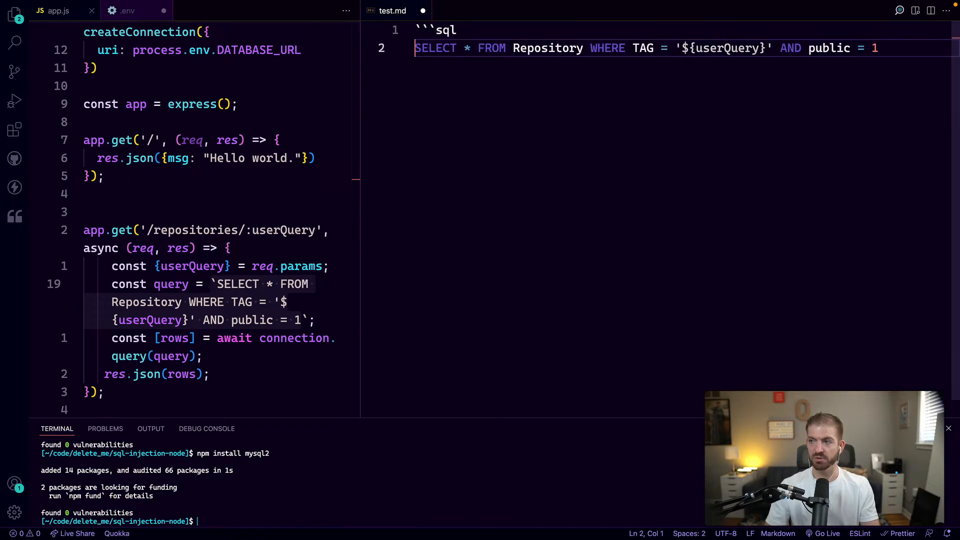
pyautogui.write('```')
pyautogui.write('/')
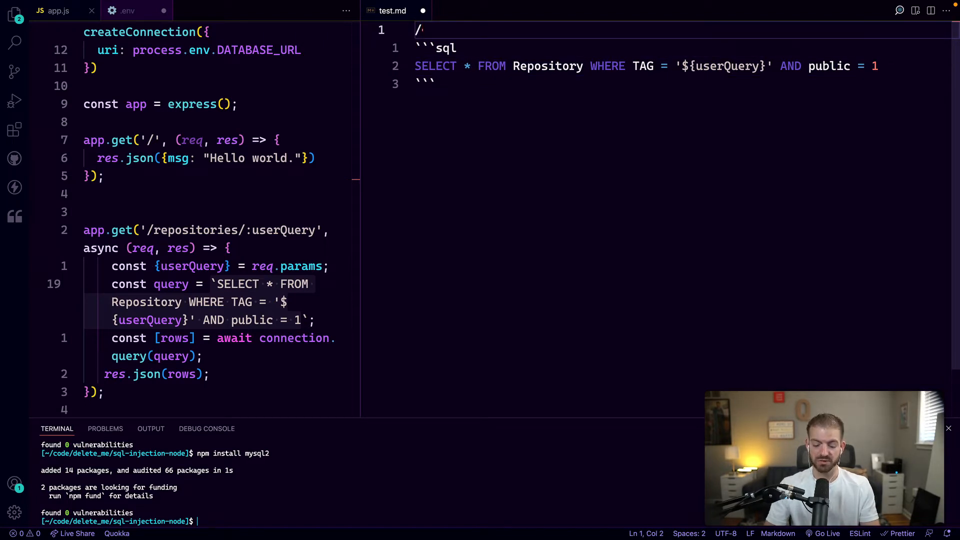
# Add a /repositories/javascript request line with the query's tag filled as 'javascript'
pyautogui.write('repositories')
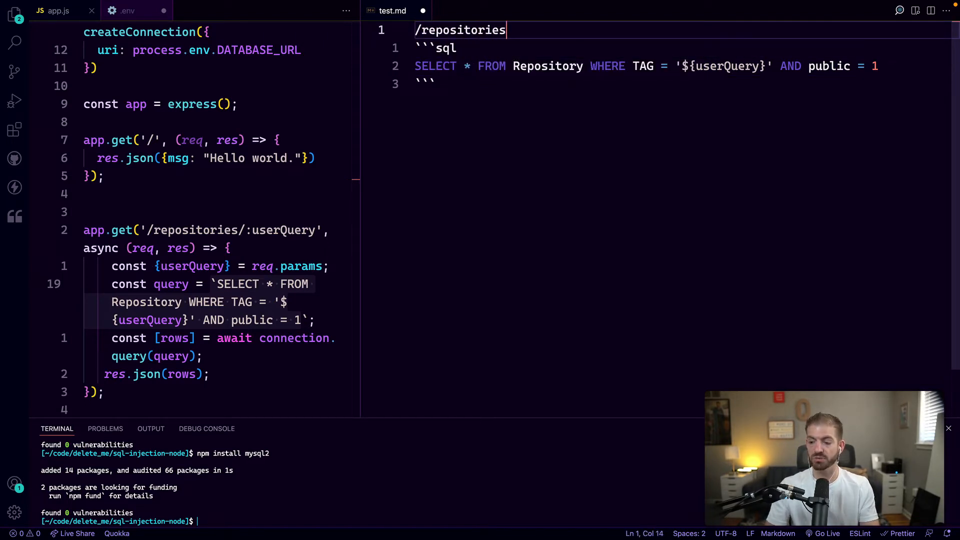
pyautogui.write('/javascript')
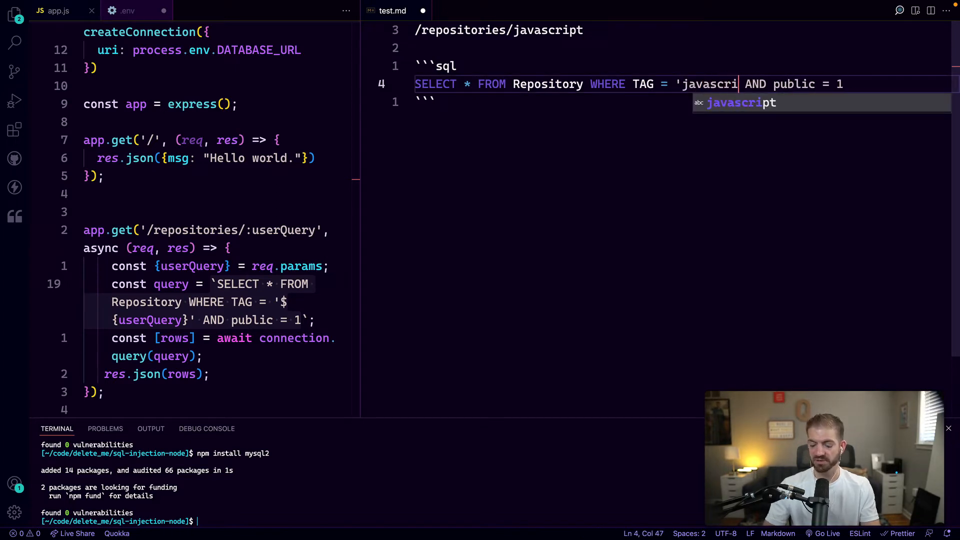
pyautogui.press('Enter')
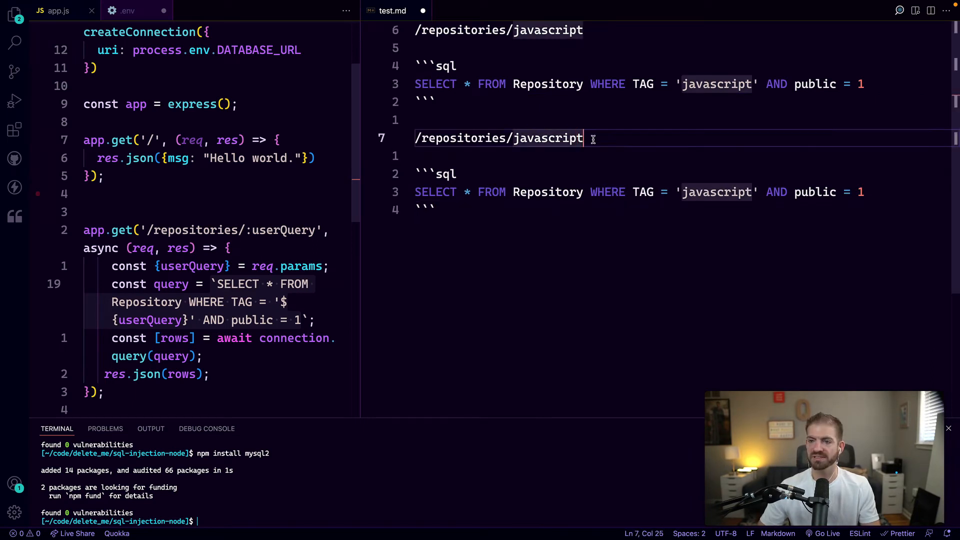
# Append ';-- to the second example's URL and query
pyautogui.write("'")
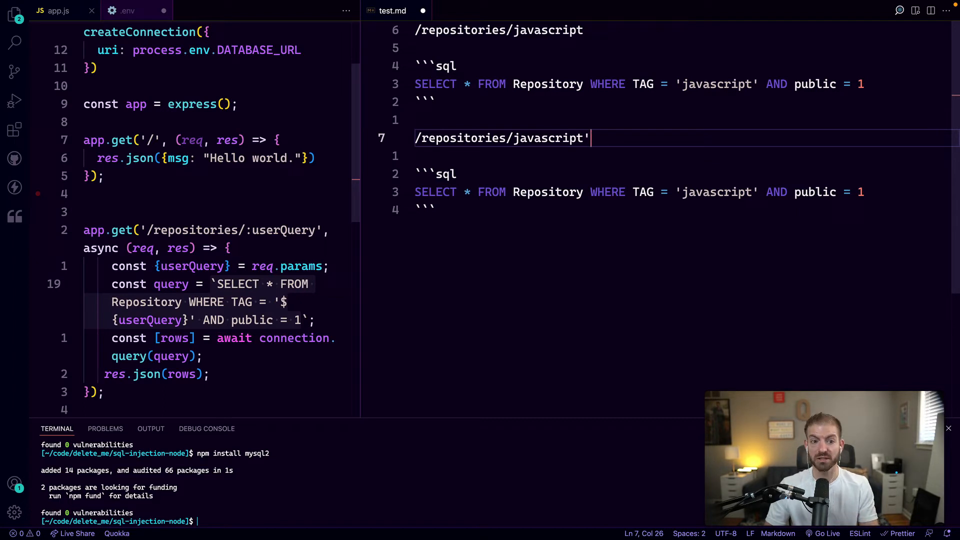
pyautogui.write(';--')
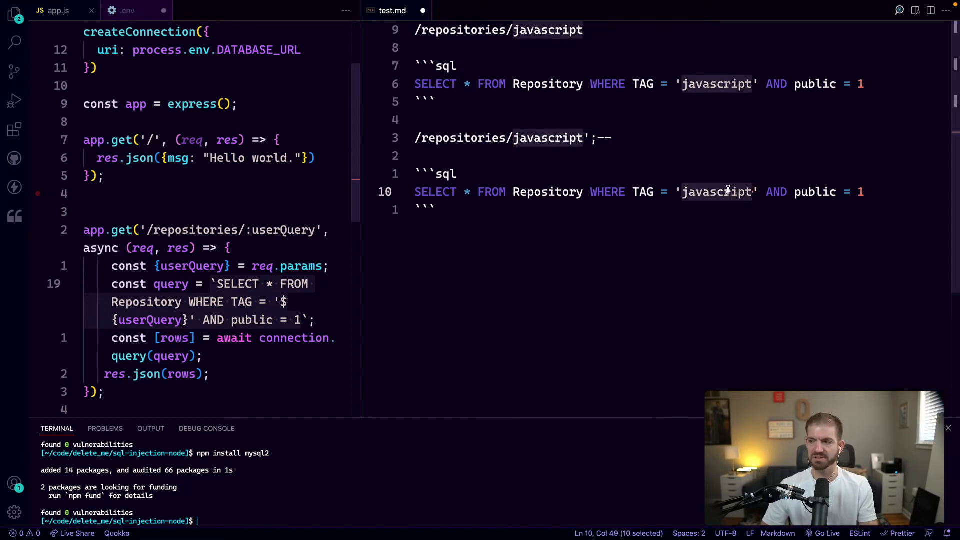
pyautogui.write("';--'")
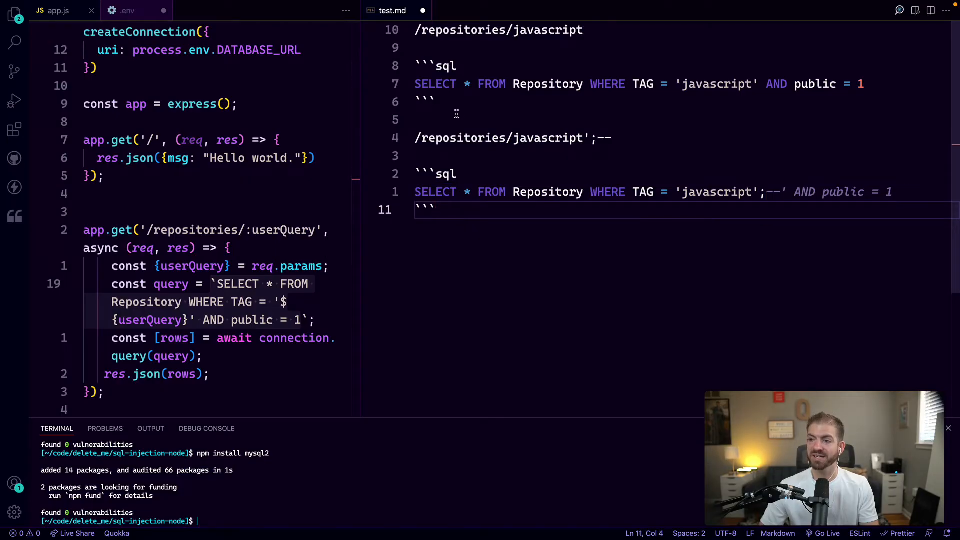
# Write a third example injecting '; DROP TABLE Repository;-- into the URL and query
pyautogui.write("javascript';--")
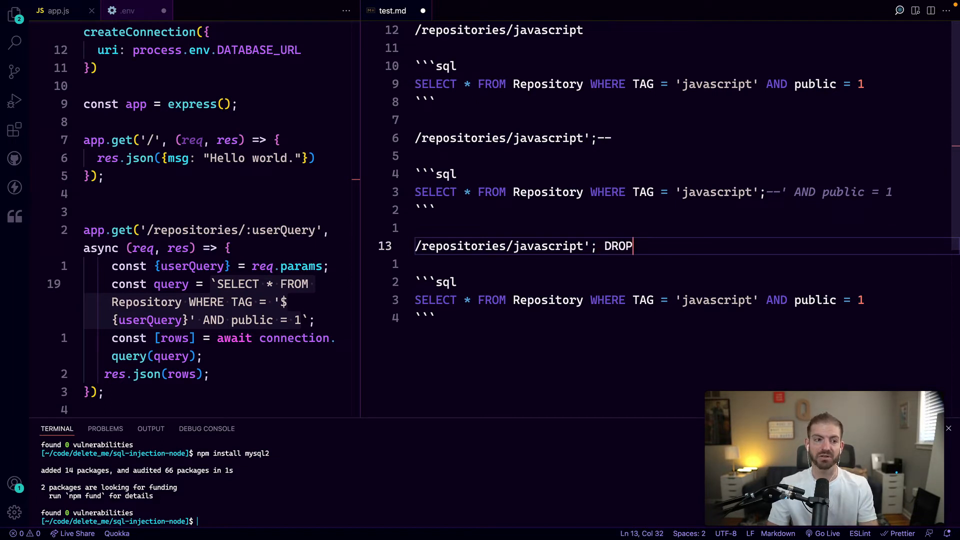
pyautogui.write('TABLE')
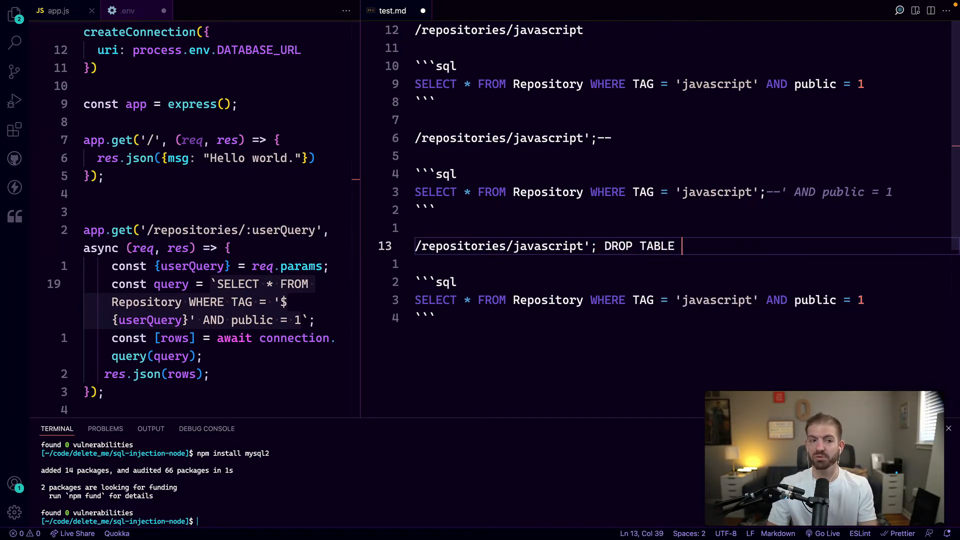
pyautogui.write('Repository')
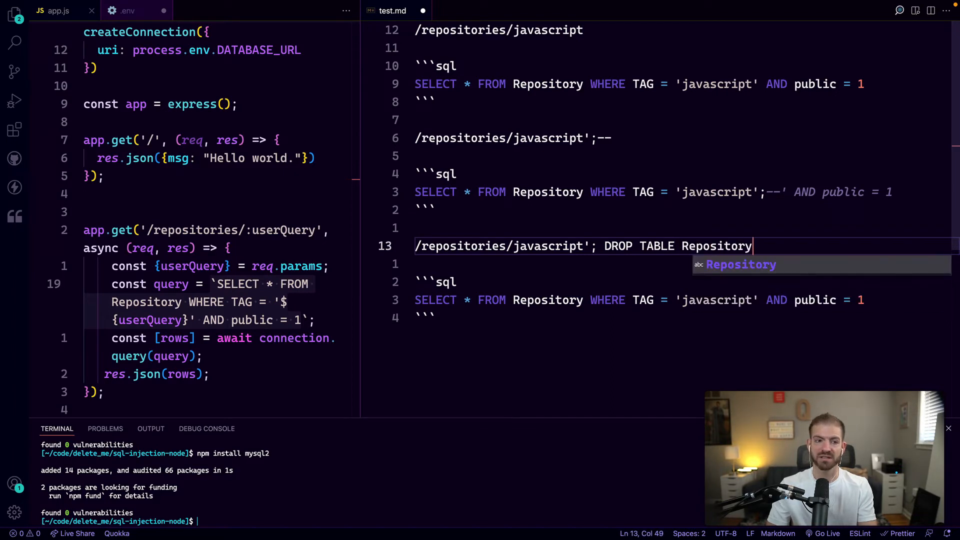
pyautogui.write(';--')
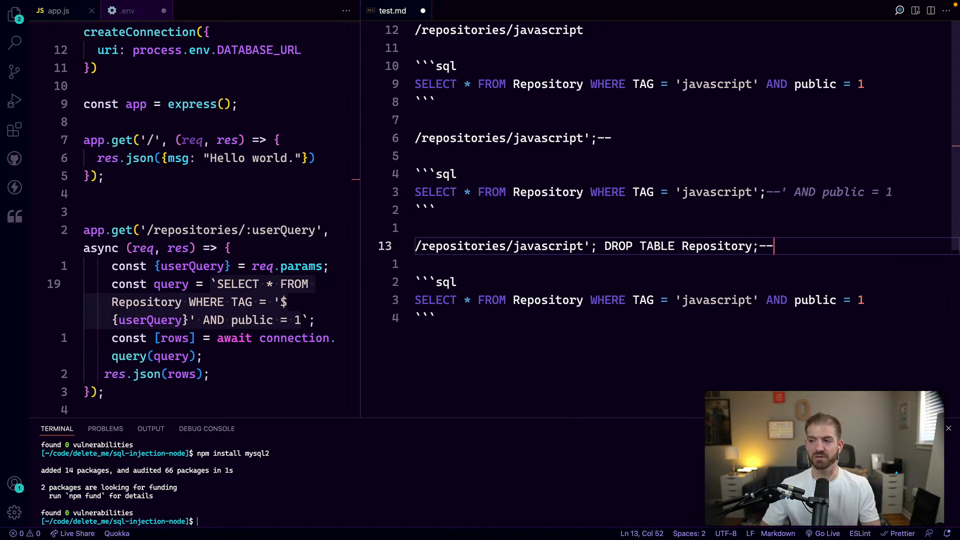
pyautogui.moveTo(773, 245); pyautogui.dragTo(513, 245)
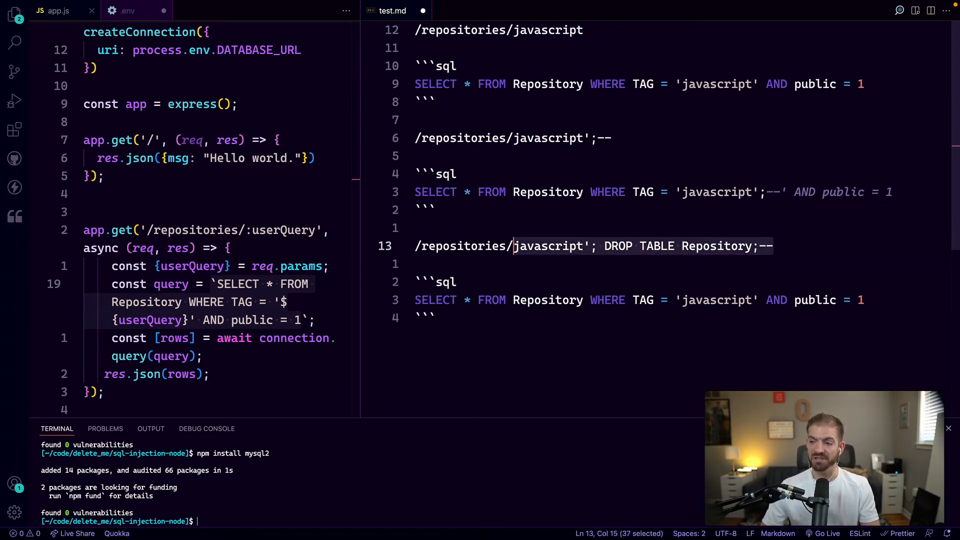
pyautogui.doubleClick(716, 300)
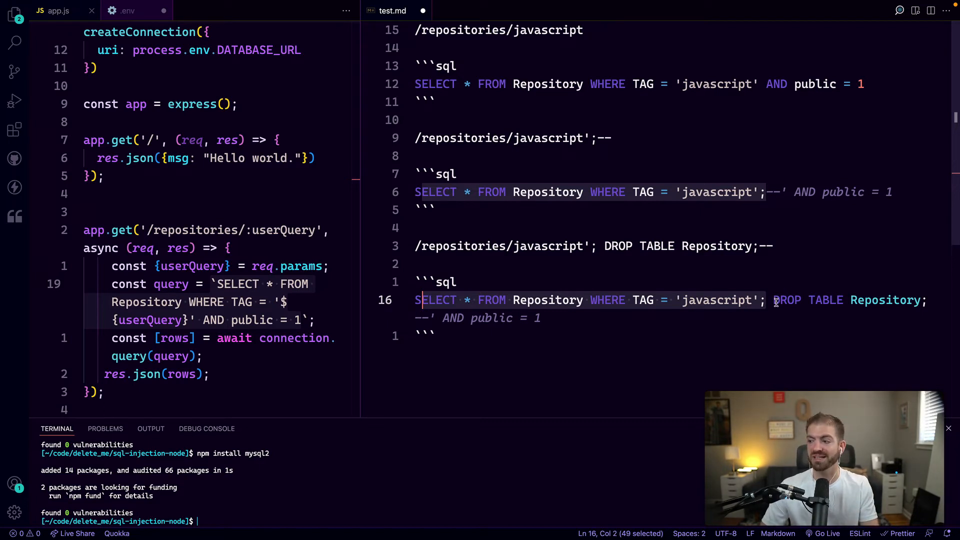
pyautogui.moveTo(774, 300); pyautogui.dragTo(927, 300)
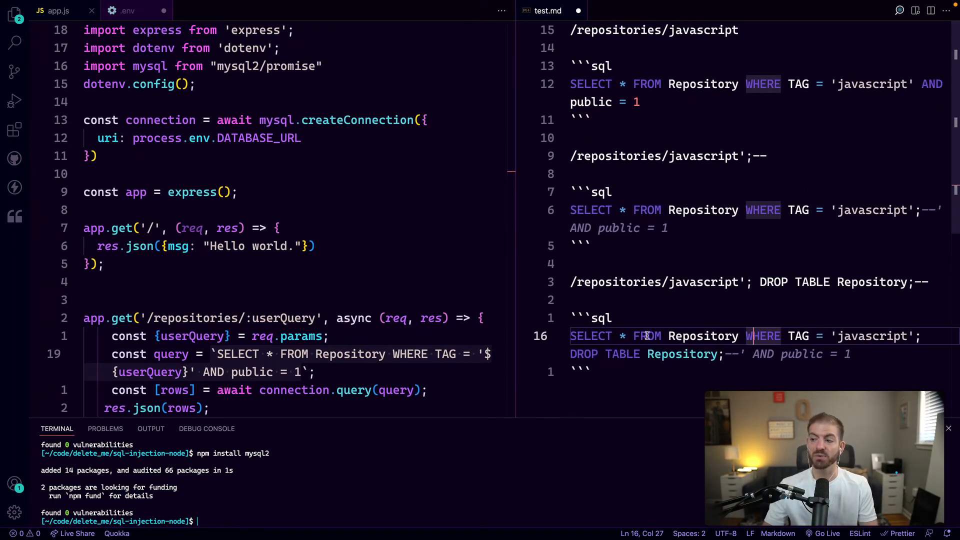
# Widen app.js and add multipleStatements: true to the createConnection options
pyautogui.moveTo(747, 354); pyautogui.dragTo(850, 354)
pyautogui.write(', [userQuery')
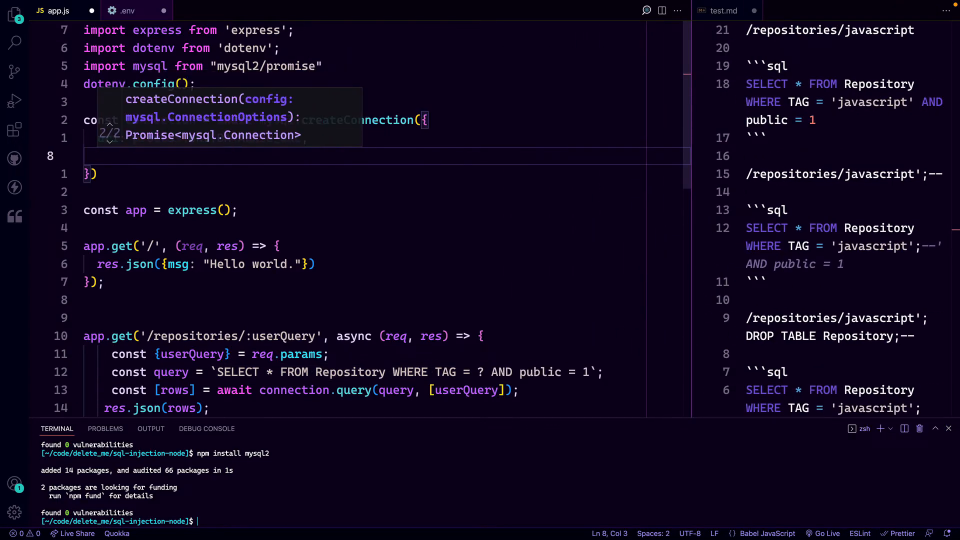
pyautogui.write('multipleStatements: f')
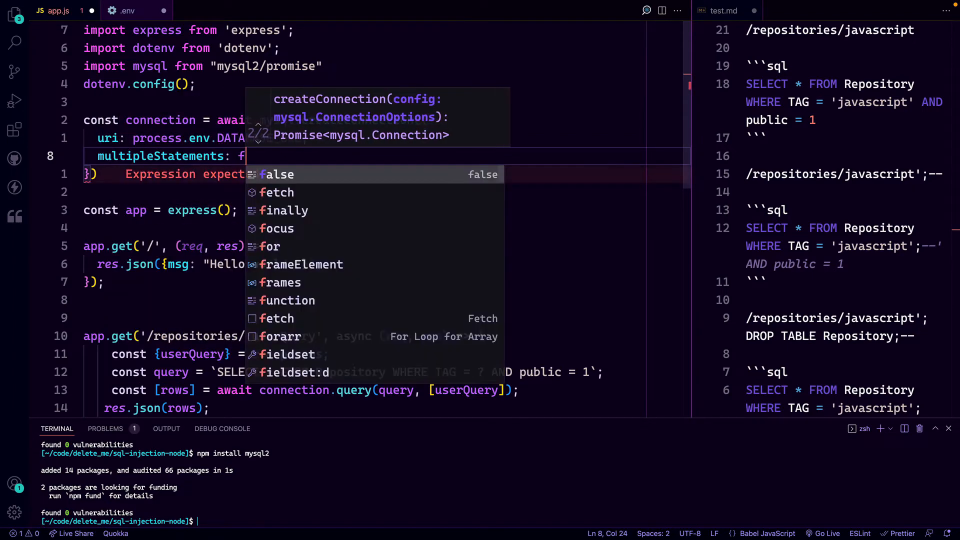
pyautogui.write('alse')
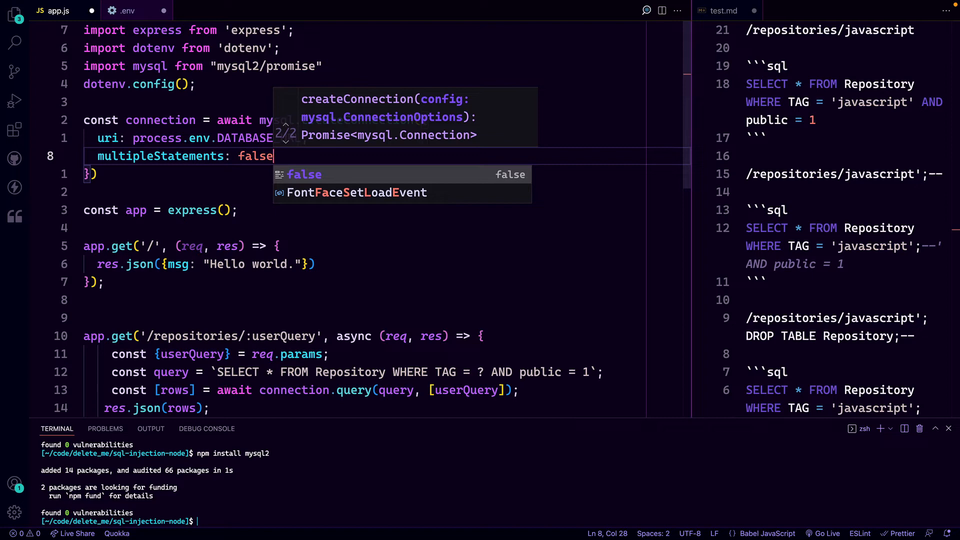
pyautogui.write('true')
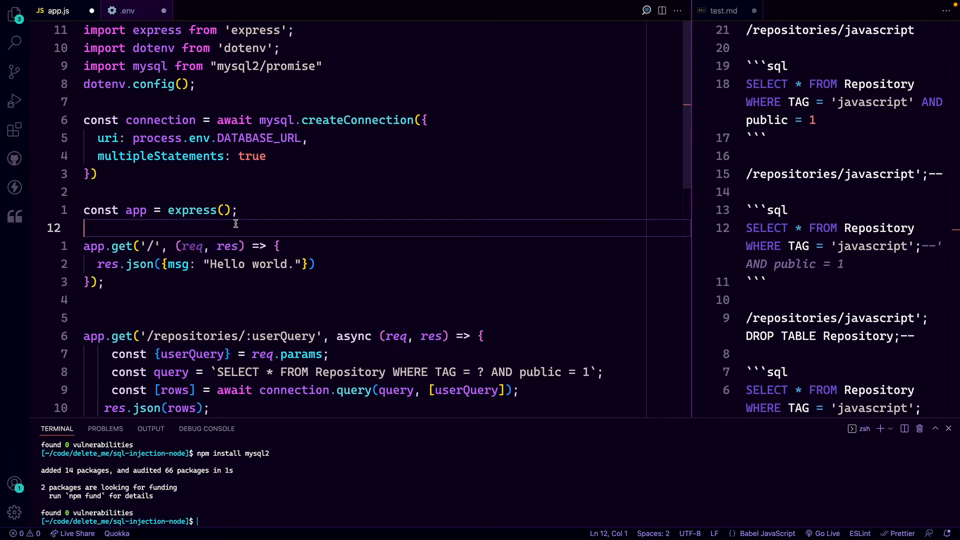
pyautogui.doubleClick(251, 155)
pyautogui.write("'${userQuery}'")
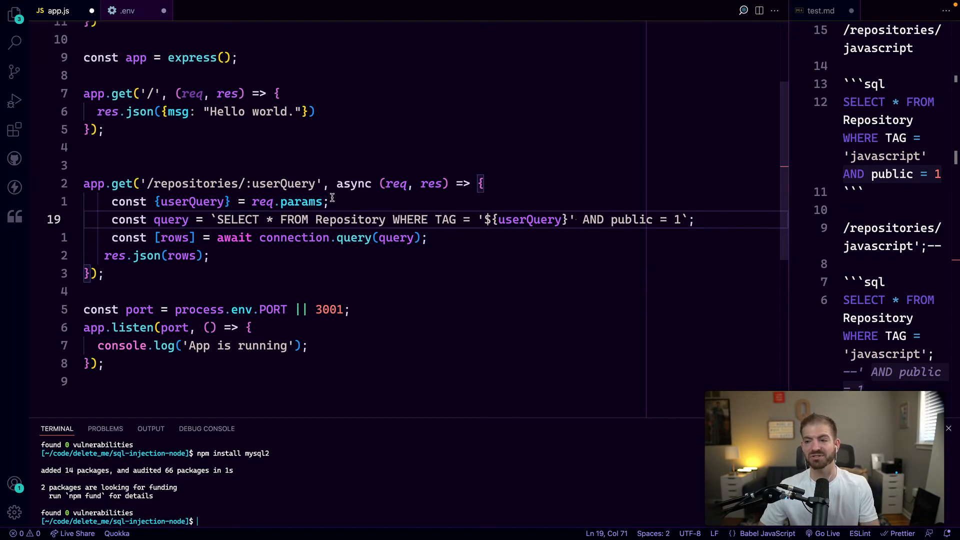
pyautogui.moveTo(574, 219)
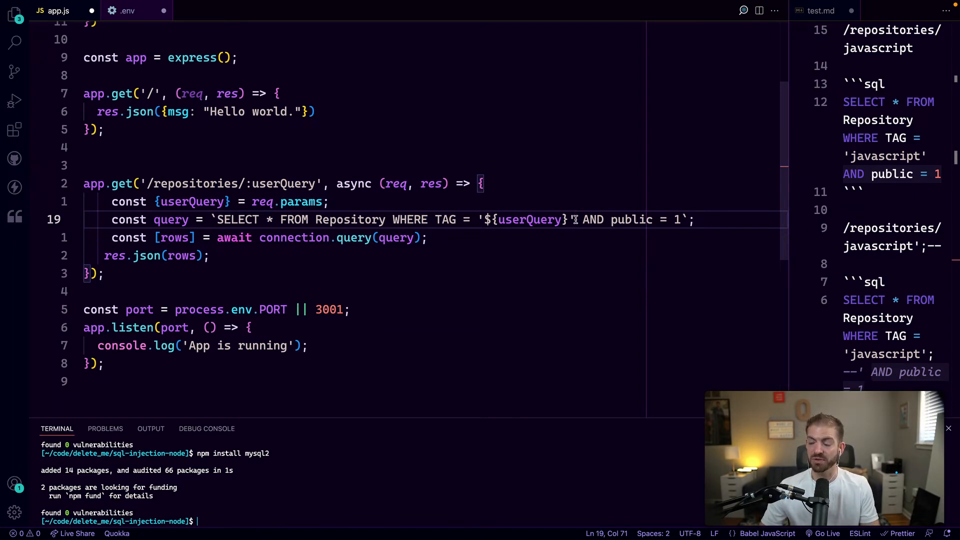
# Replace '${userQuery}' with ? and pass [userQuery] as connection.query's second argument
pyautogui.moveTo(480, 219); pyautogui.dragTo(569, 219)
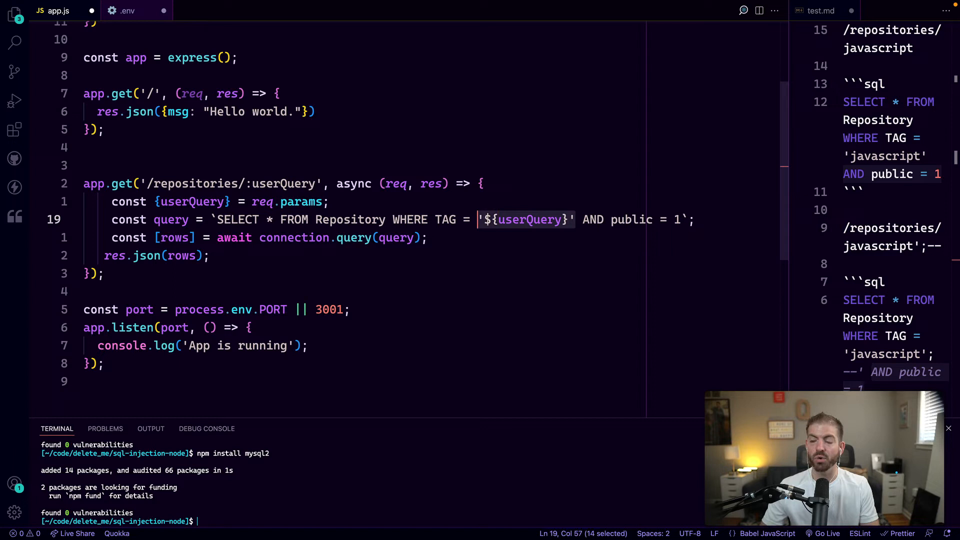
pyautogui.write('?')
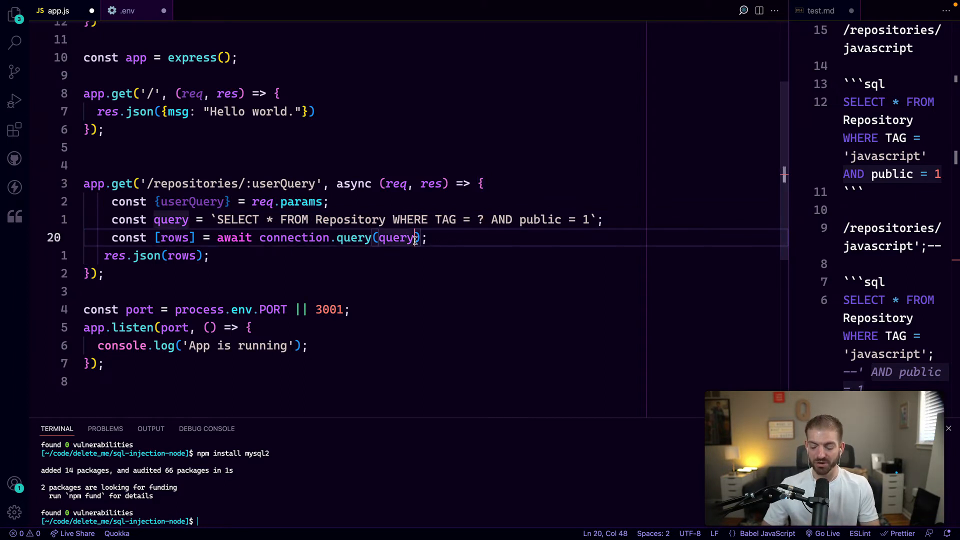
pyautogui.write(', []')
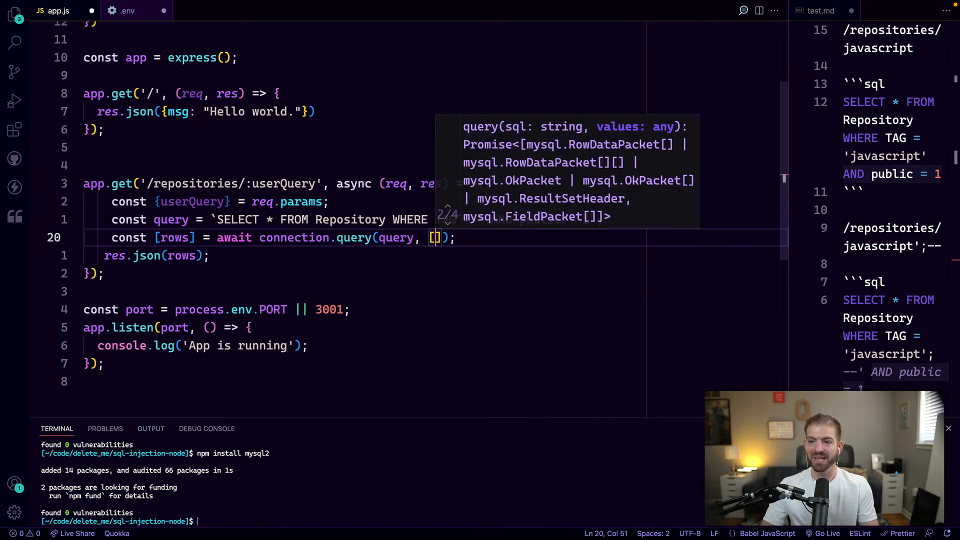
pyautogui.write('userQuery')
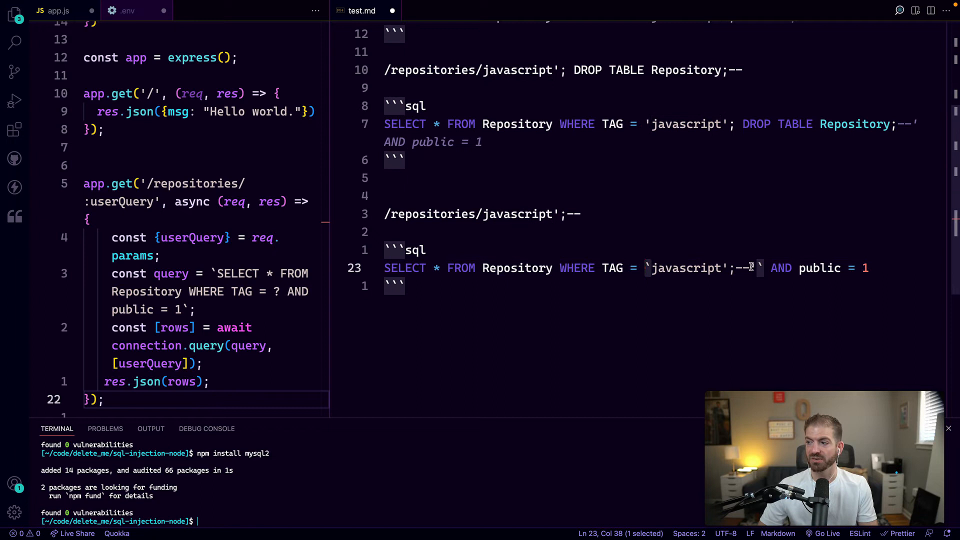
# Add a semicolon to the final ';-- injection example's tag value in test.md
pyautogui.moveTo(750, 267); pyautogui.dragTo(652, 267)
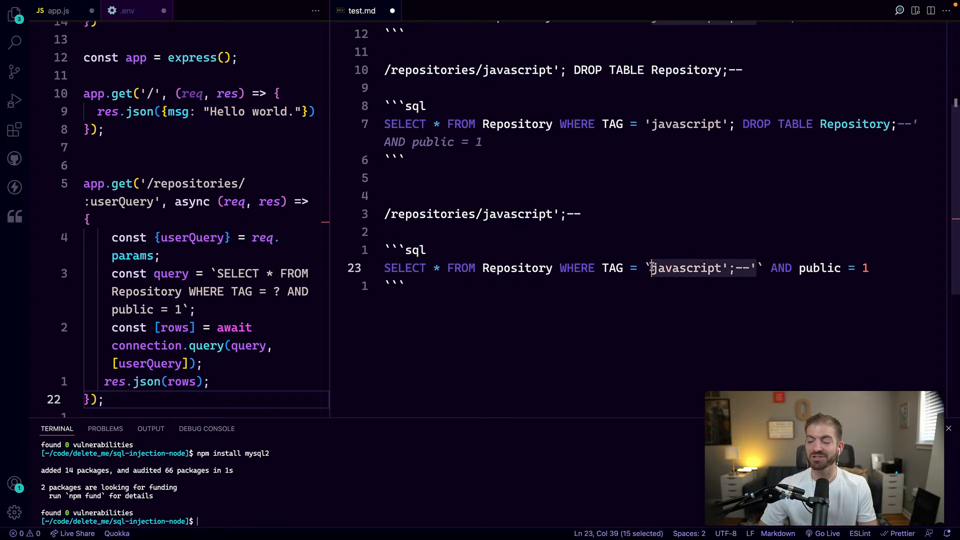
pyautogui.moveTo(630, 292)
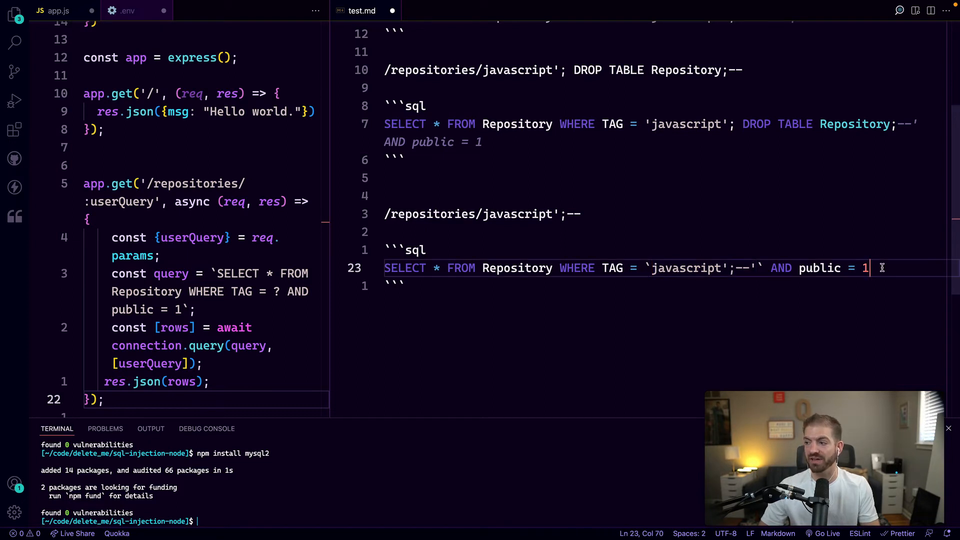
pyautogui.write(';')
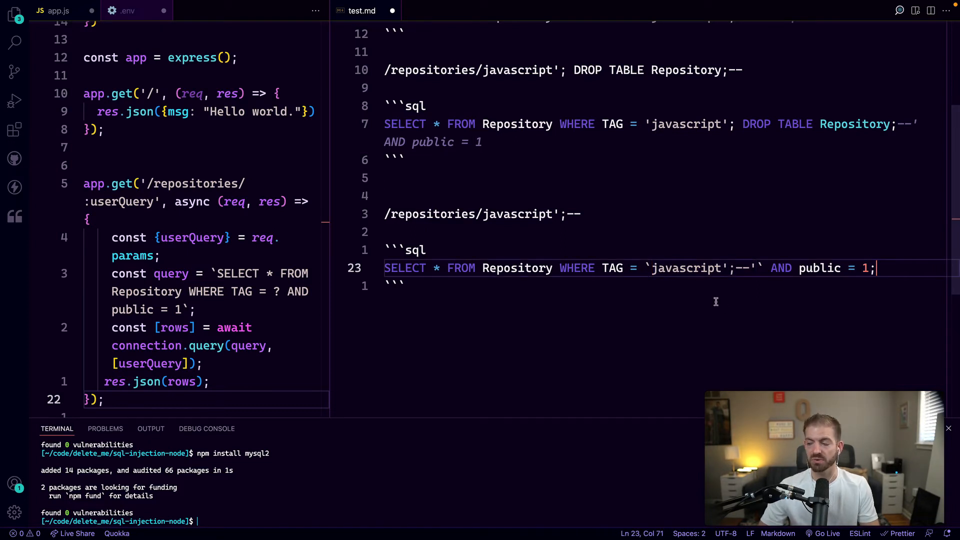
pyautogui.moveTo(712, 294)
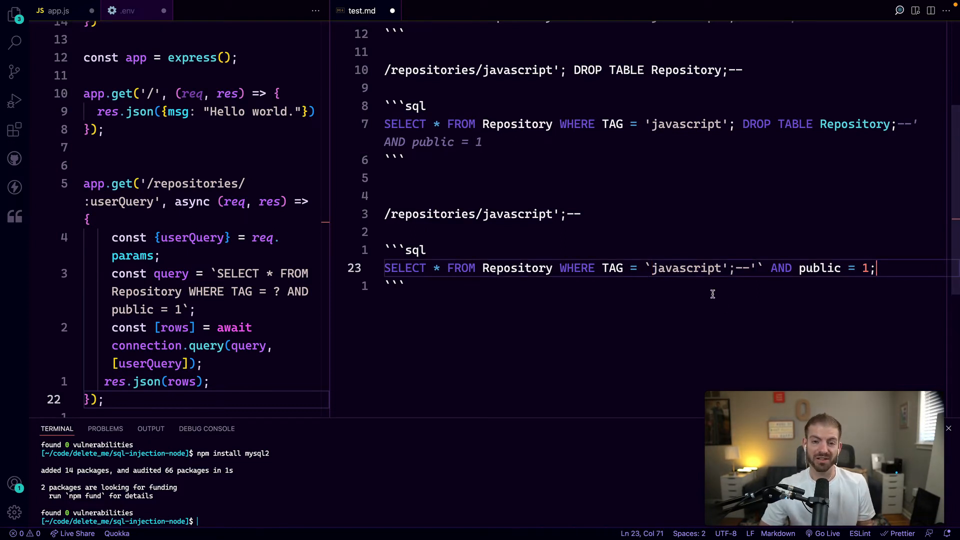
pyautogui.moveTo(755, 267); pyautogui.dragTo(670, 267)
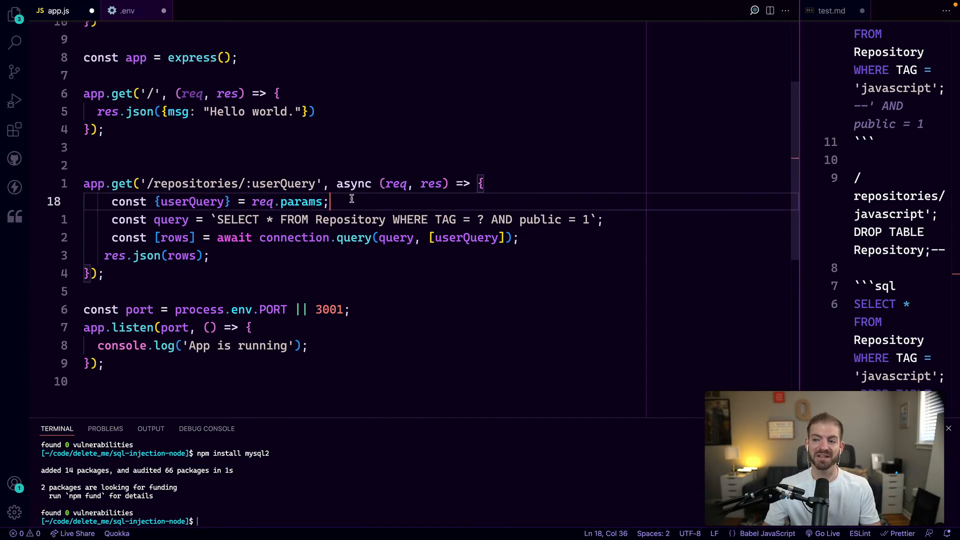
# Add onlyLettersPattern /^[A-Za-z]+$/ and an if block returning a 400 error for non-letter userQuery
pyautogui.press('Enter')
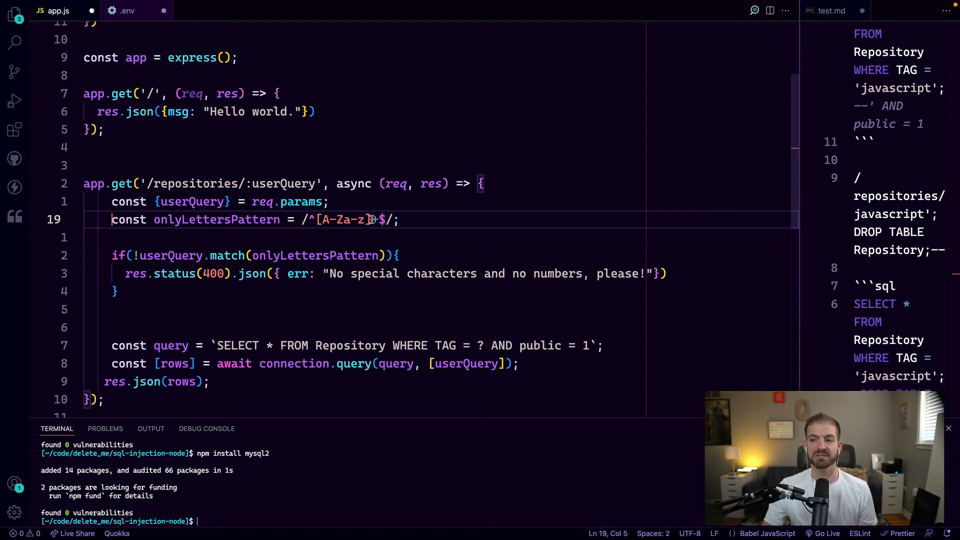
pyautogui.moveTo(317, 220); pyautogui.dragTo(372, 220)
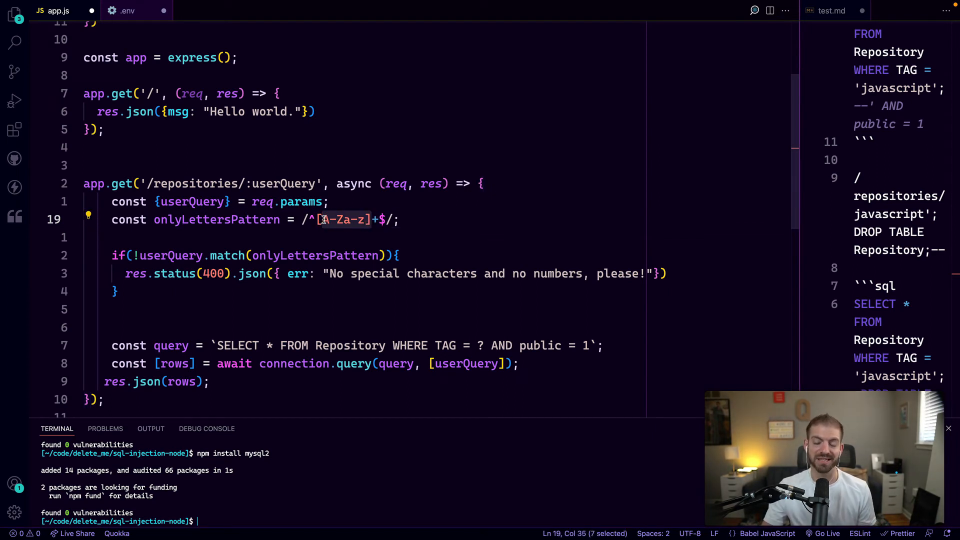
pyautogui.moveTo(171, 256)
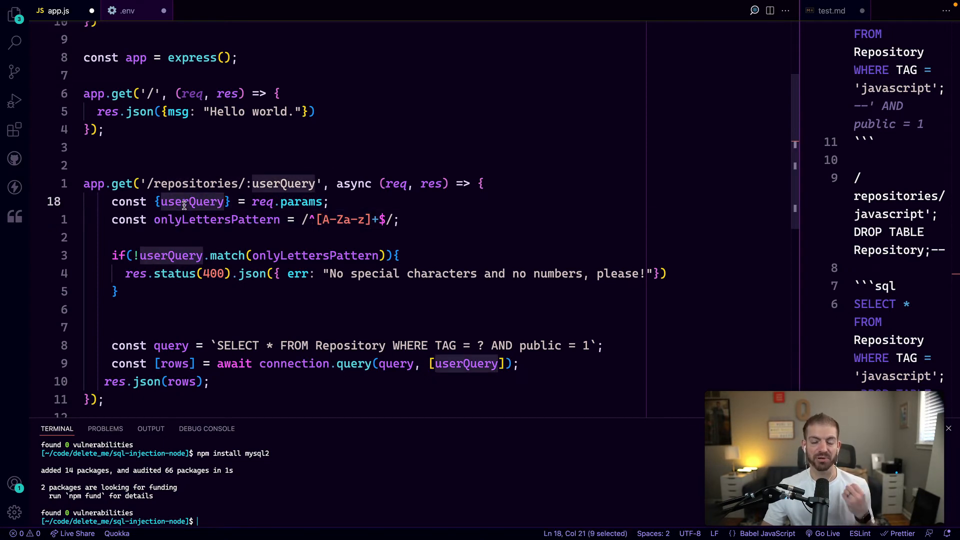
pyautogui.moveTo(227, 255)
pyautogui.write('return ')
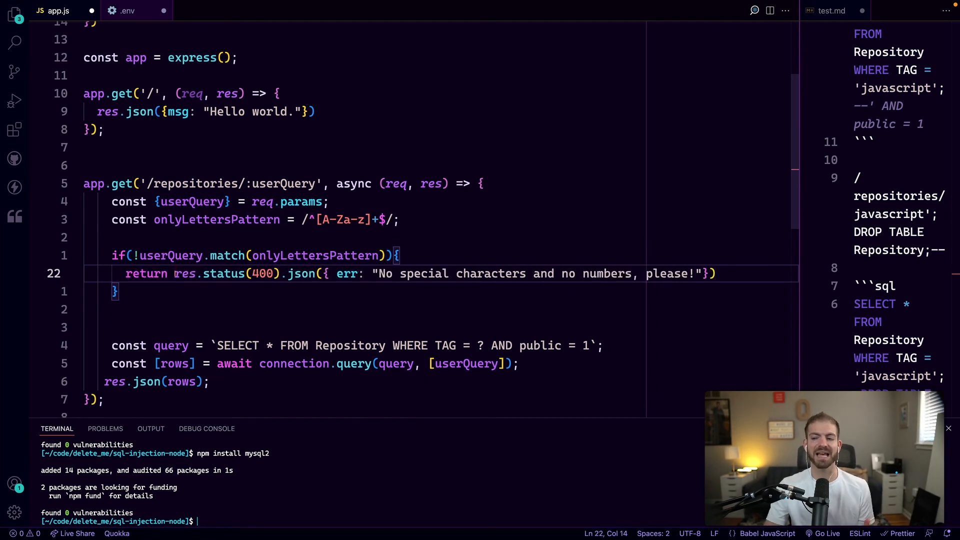
pyautogui.moveTo(459, 275)
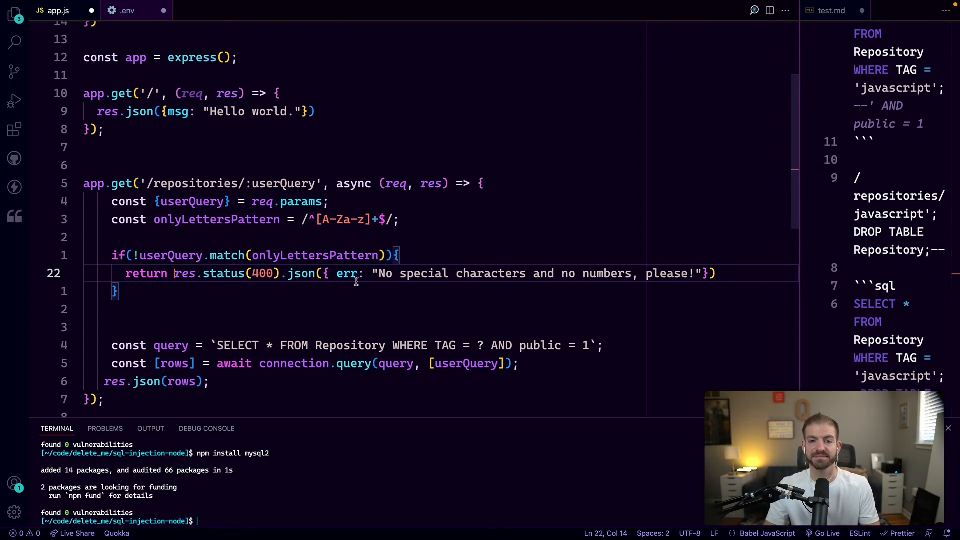
pyautogui.scroll(-3)
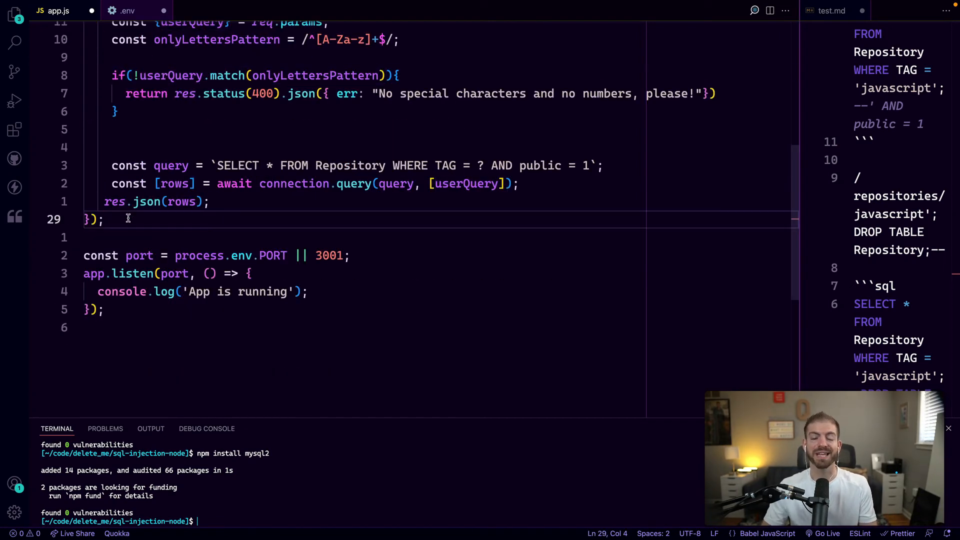
# Add a /repositories/:id route with an isNaN id check returning 400, then delete it
pyautogui.press('Enter')
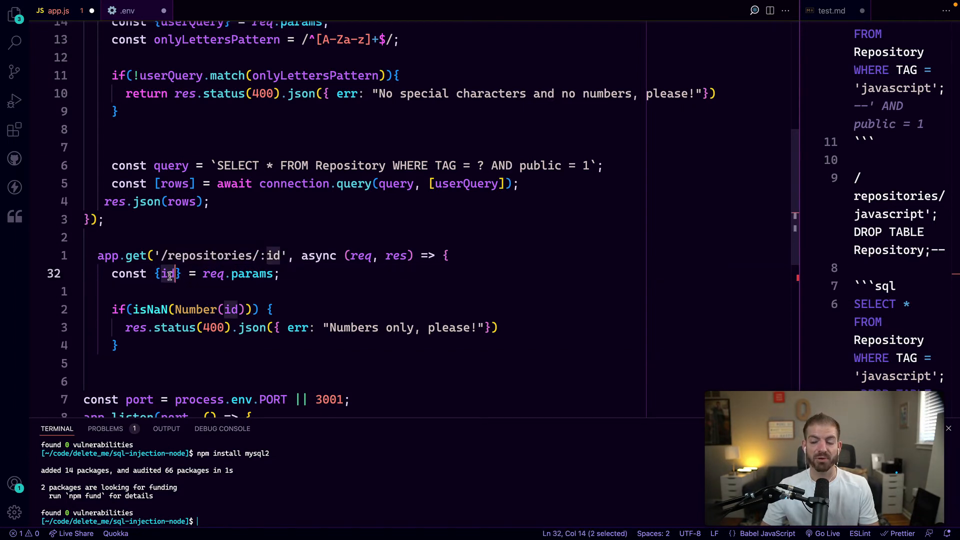
pyautogui.doubleClick(196, 309)
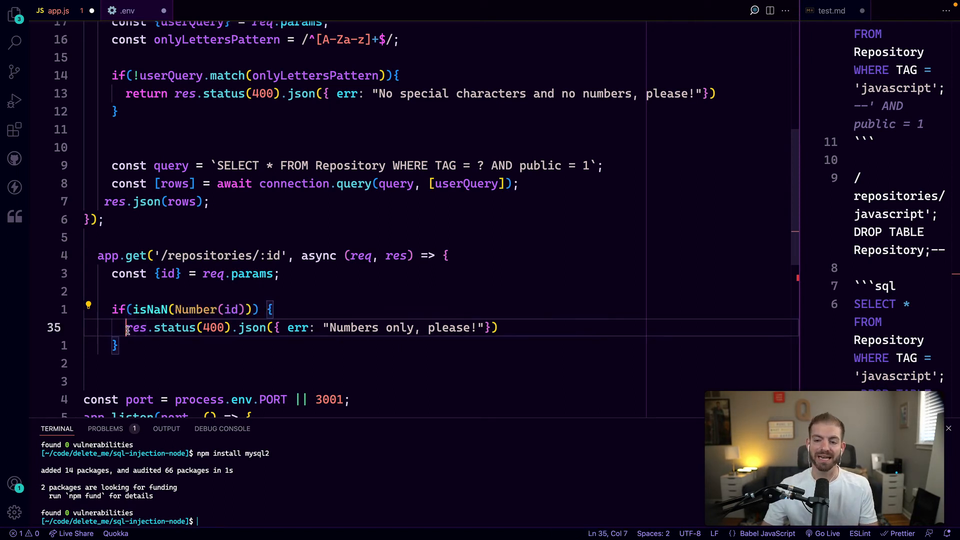
pyautogui.write('reu')
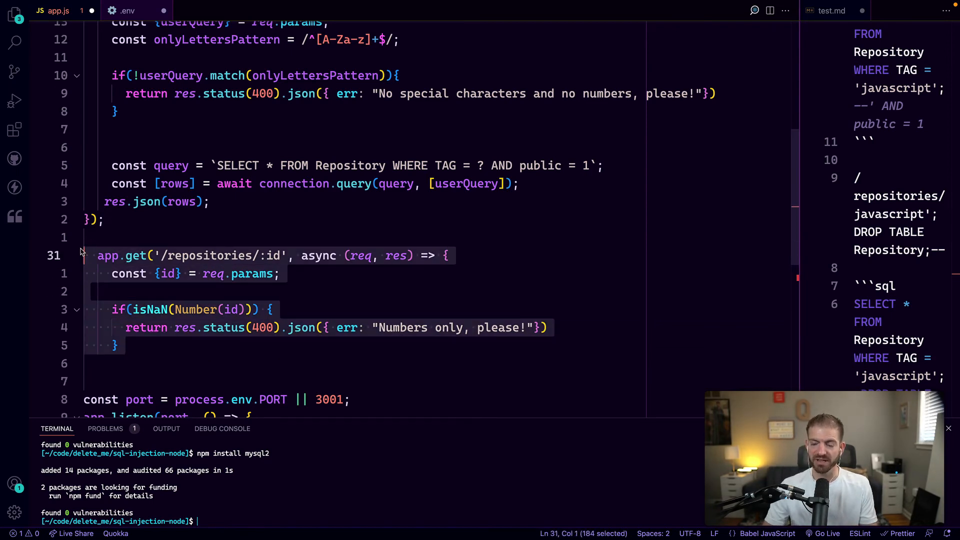
pyautogui.press('Delete')
pyautogui.write('const validTags = ["javascript", "html", "css"];')
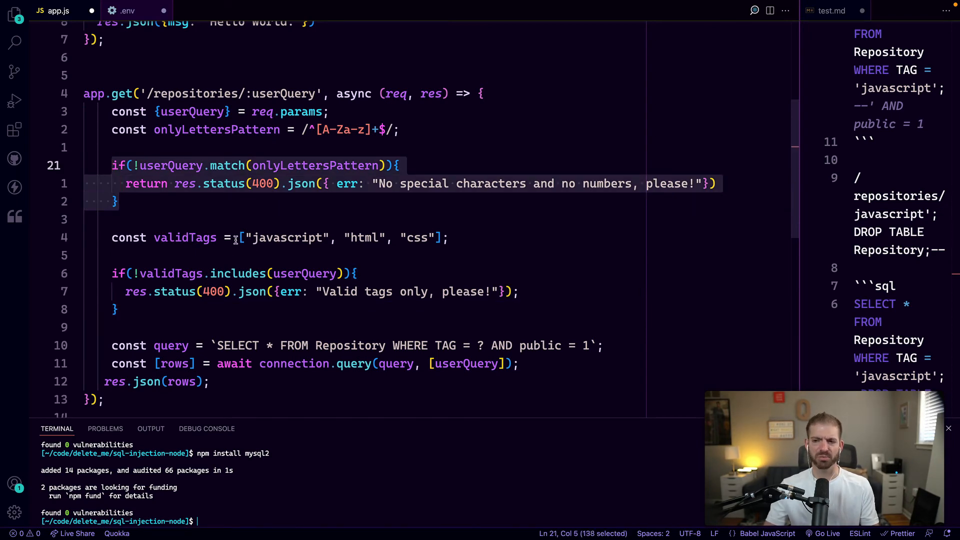
# Remove the letters-only check and add return before the validTags 400 response
pyautogui.click(120, 202)
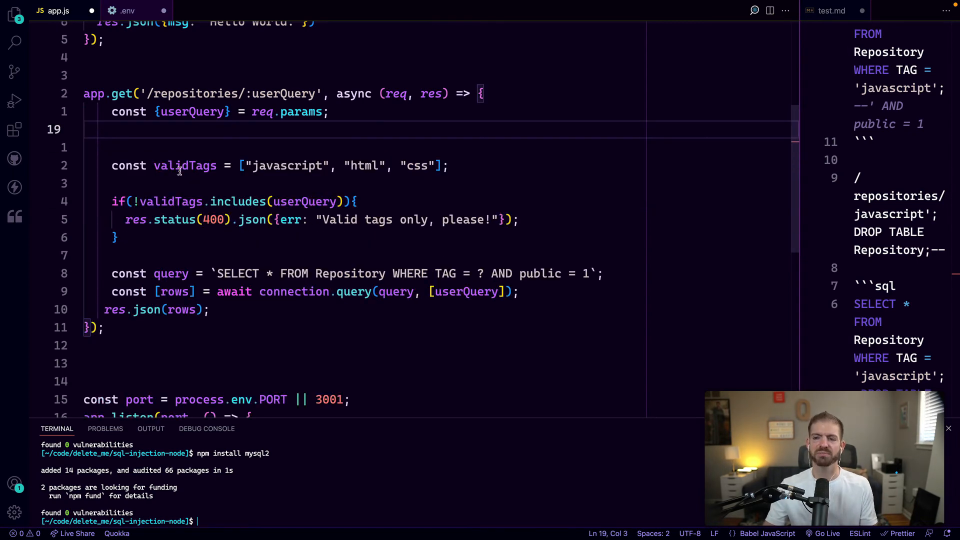
pyautogui.moveTo(185, 165)
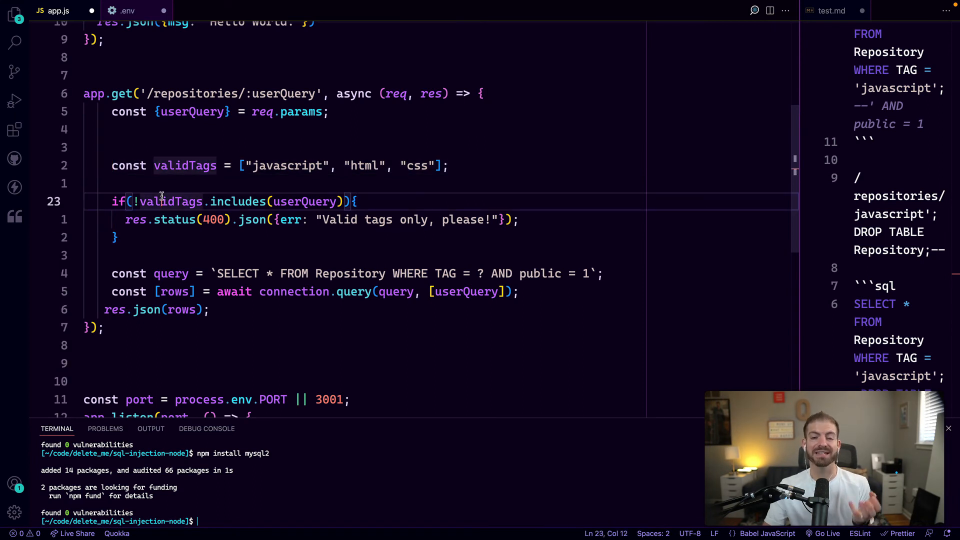
pyautogui.click(297, 202)
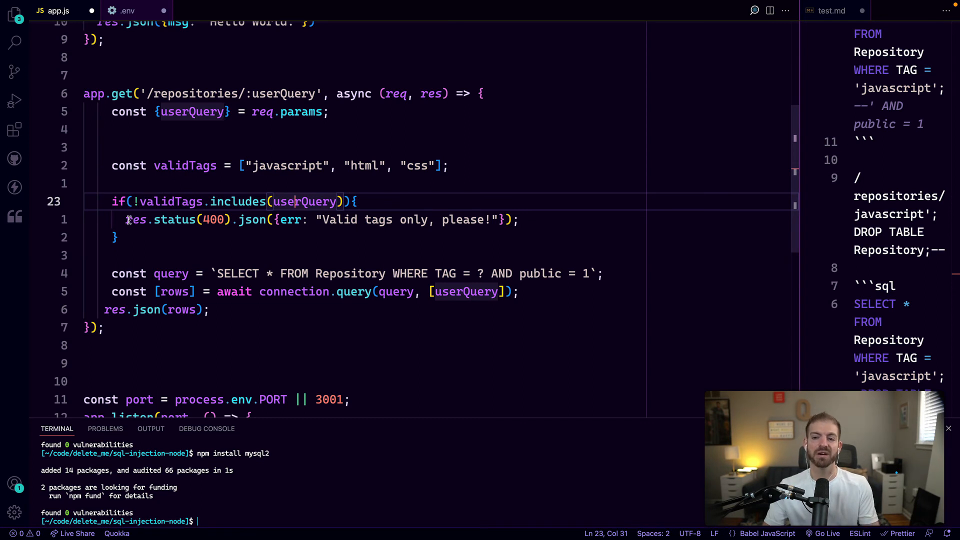
pyautogui.write('return')
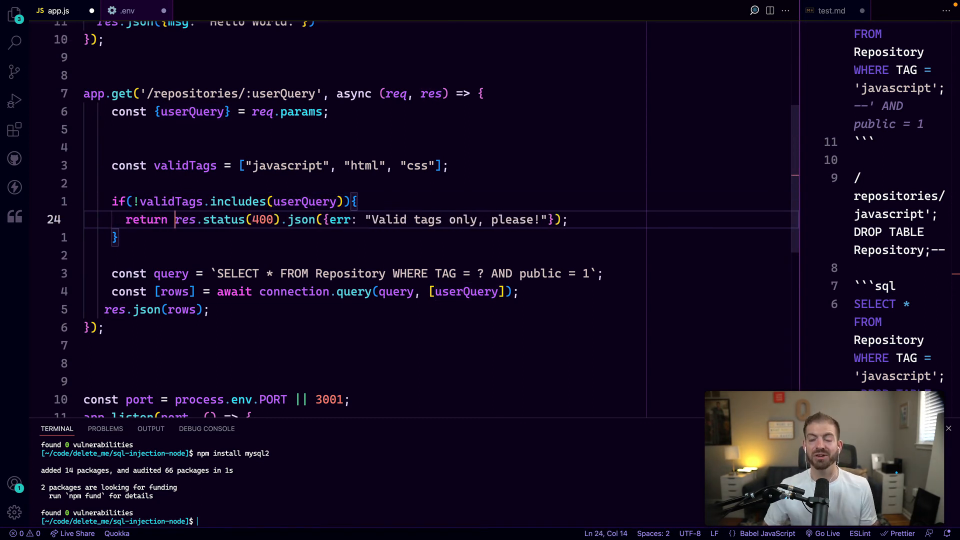